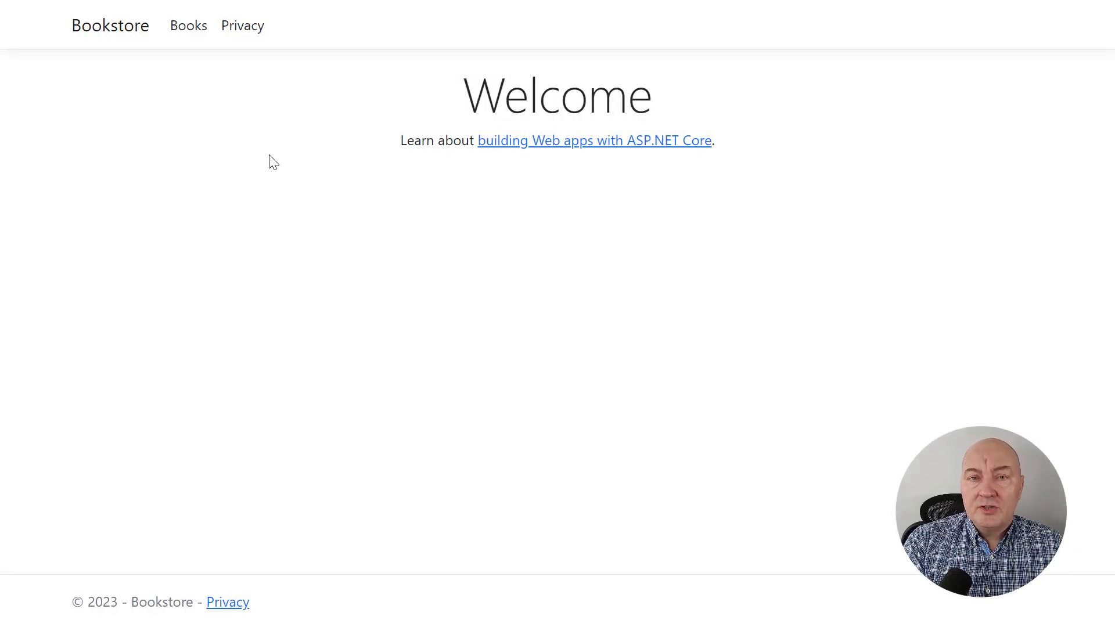
# On the Books page, show authors starting with P, then books with no author, then all books
pyautogui.click(189, 25)
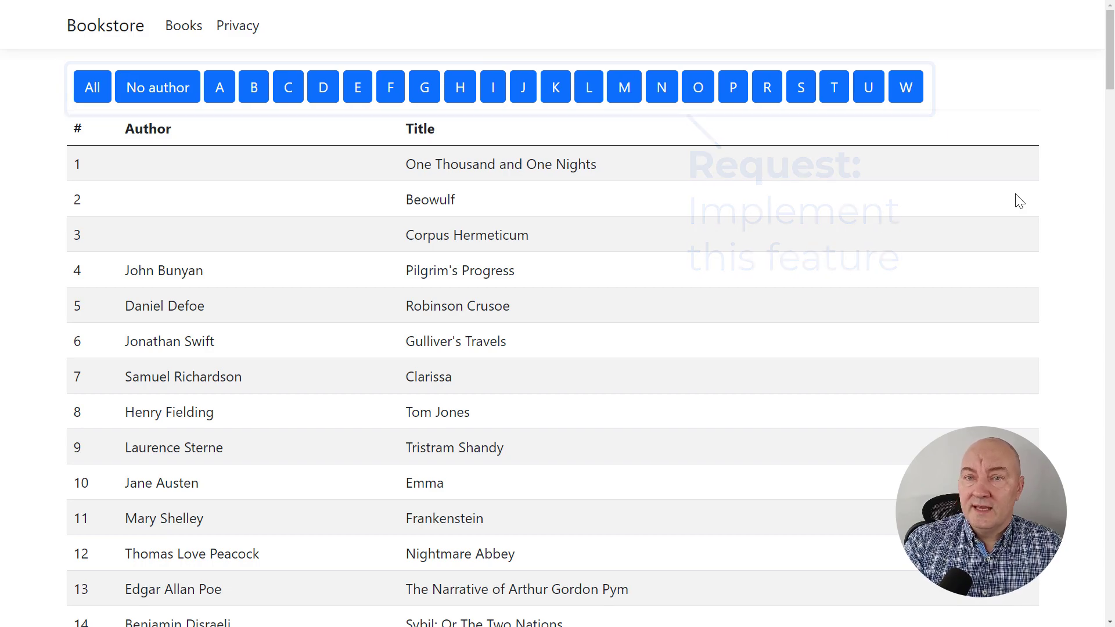
pyautogui.click(738, 87)
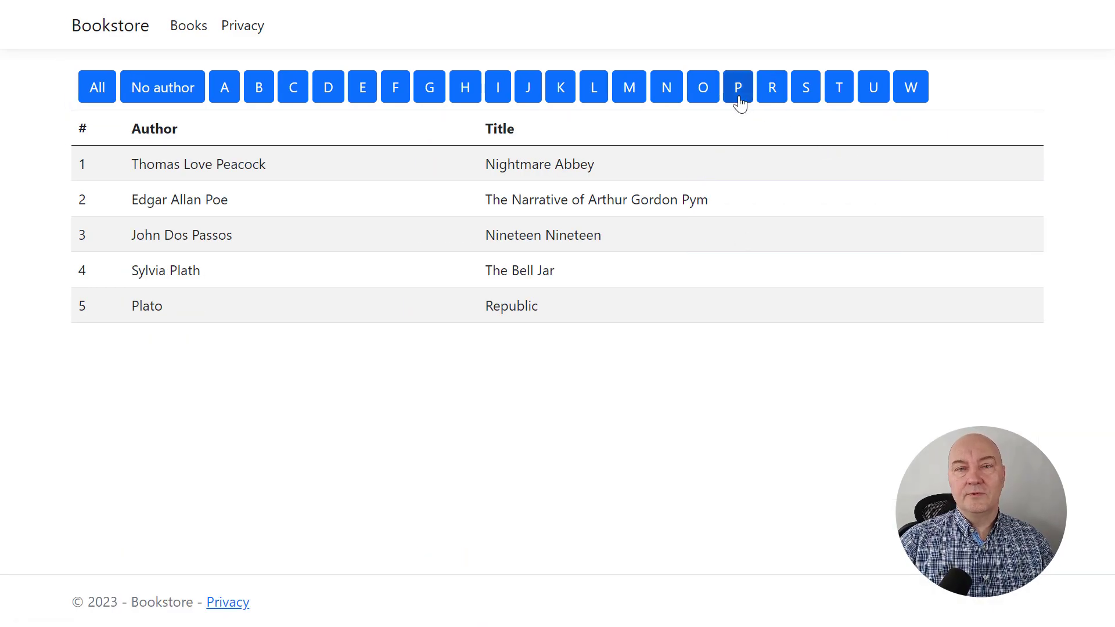
pyautogui.click(163, 87)
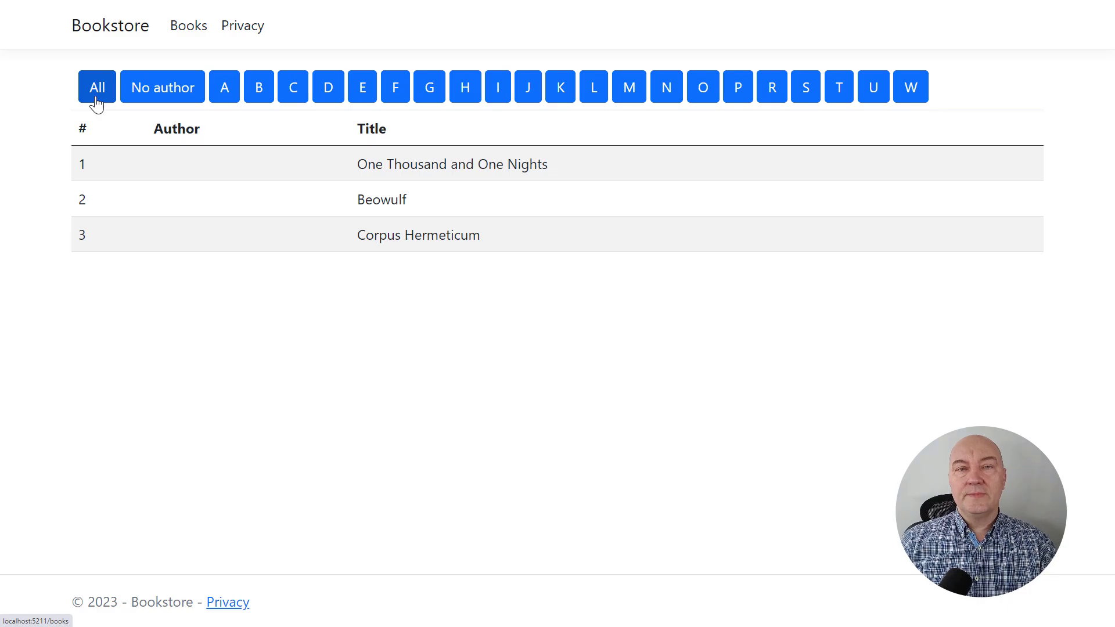
pyautogui.click(96, 87)
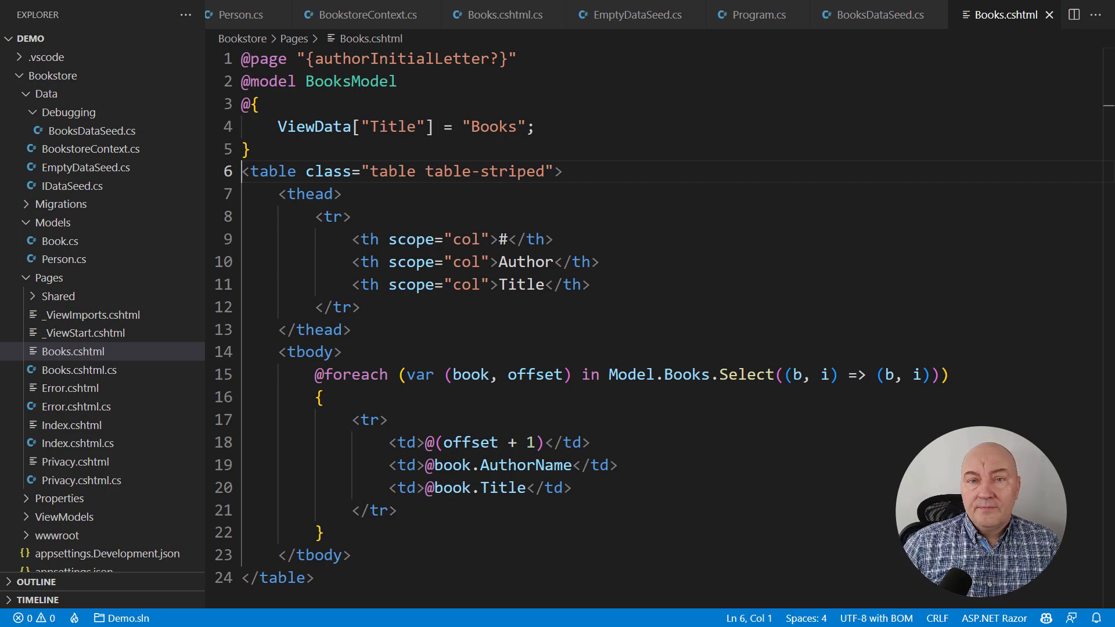
# Add a <tr><th colspan="3"> row looping over Model.AuthorInitialLetters to render btn btn-primary links
pyautogui.write('<tr>')
pyautogui.write('<!--')
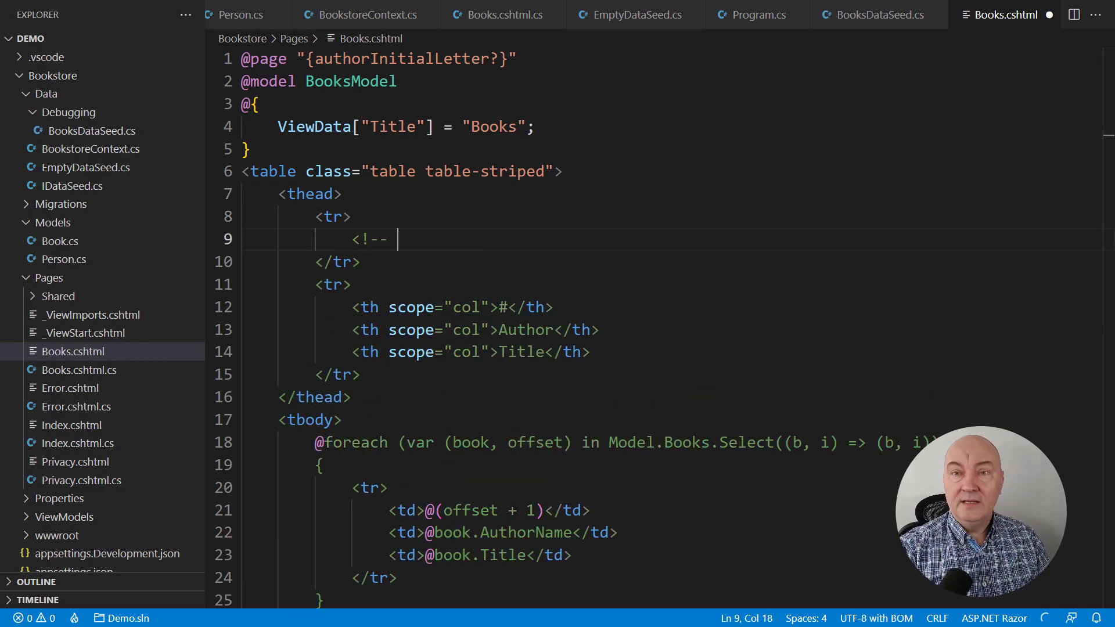
pyautogui.write('buttons for pagination -->')
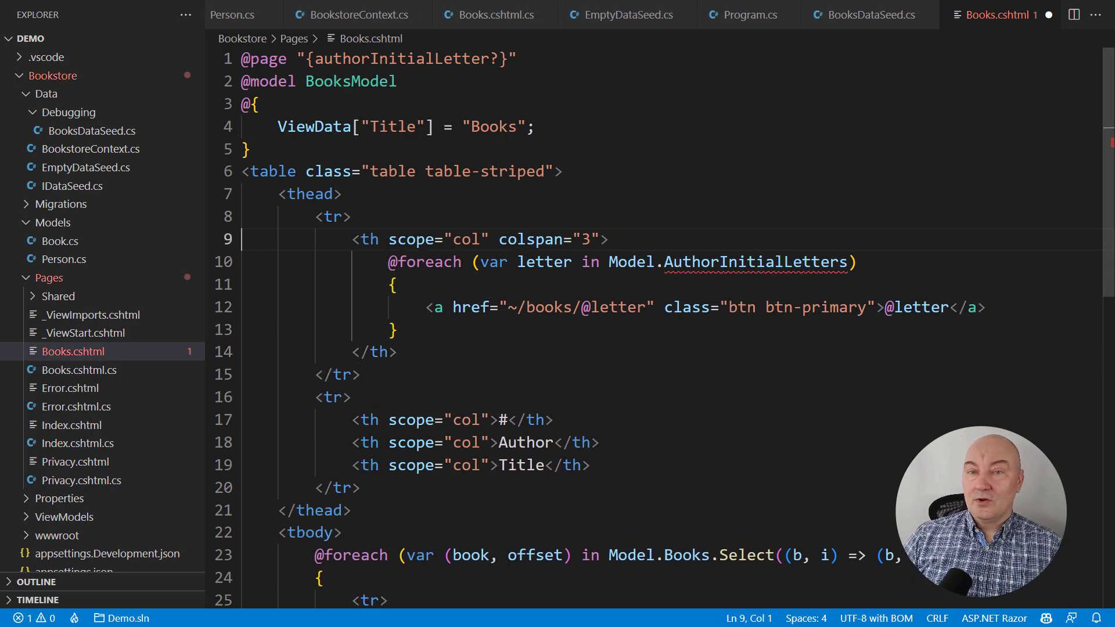
pyautogui.doubleClick(547, 239)
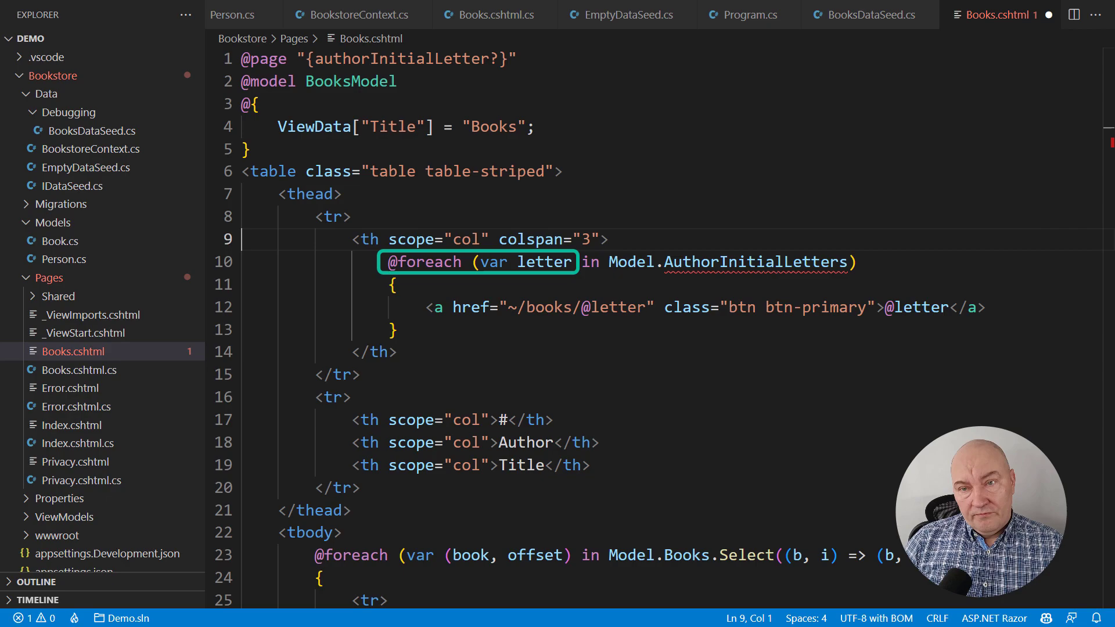
pyautogui.doubleClick(727, 261)
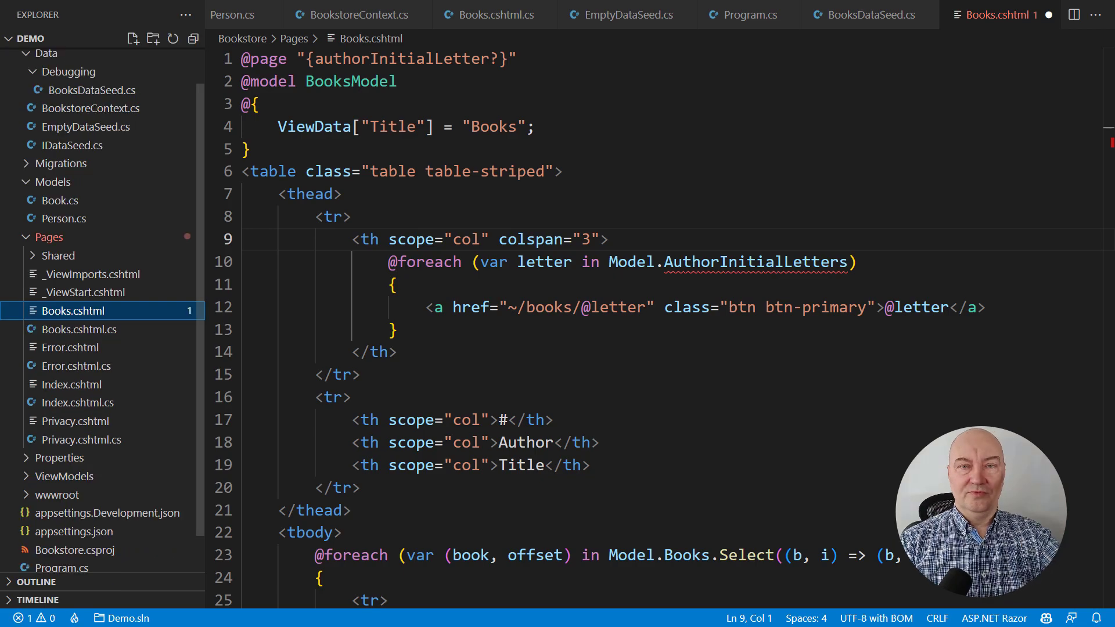
# In Books.cshtml.cs, declare a public IEnumerable<string> AuthorInitialLetters { get; set; } property
pyautogui.click(78, 329)
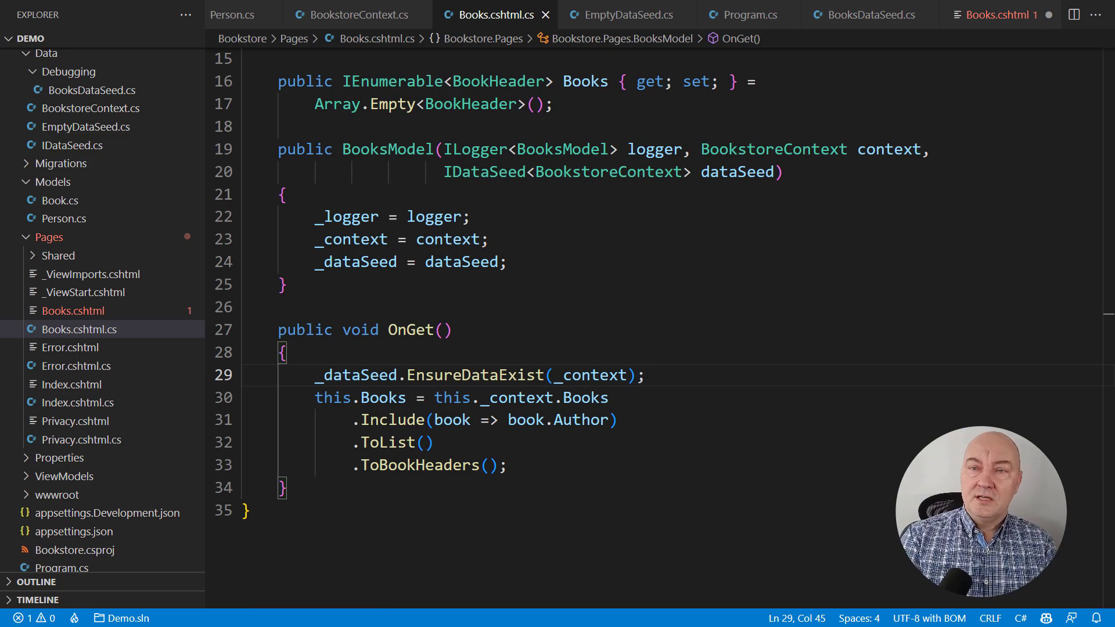
pyautogui.press('Enter')
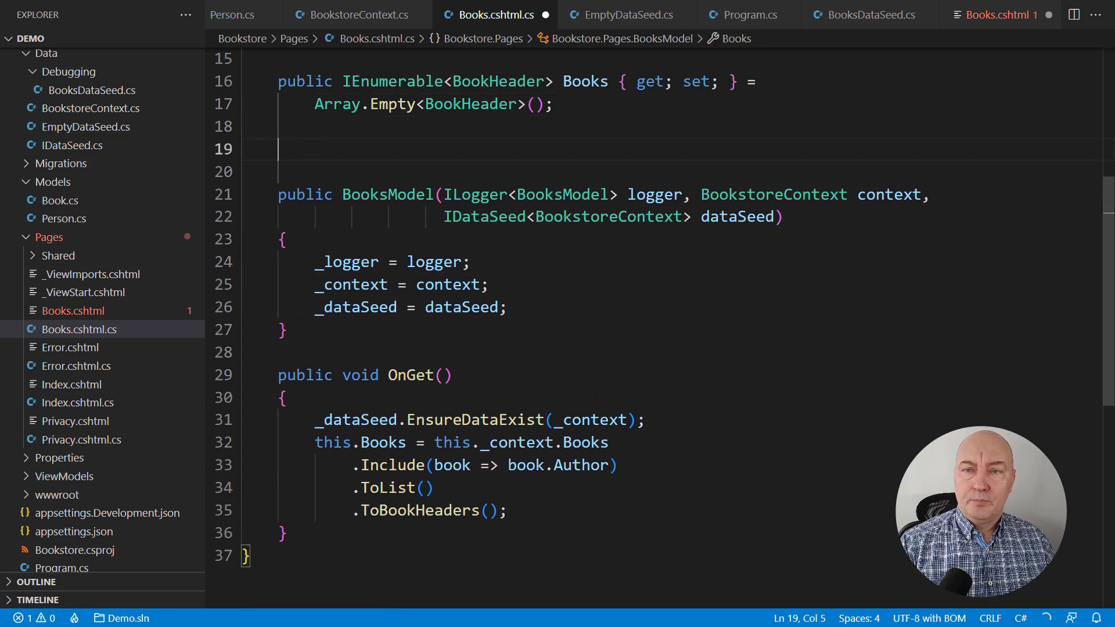
pyautogui.write('public IEnumerable<string> AuthorInitialLetters')
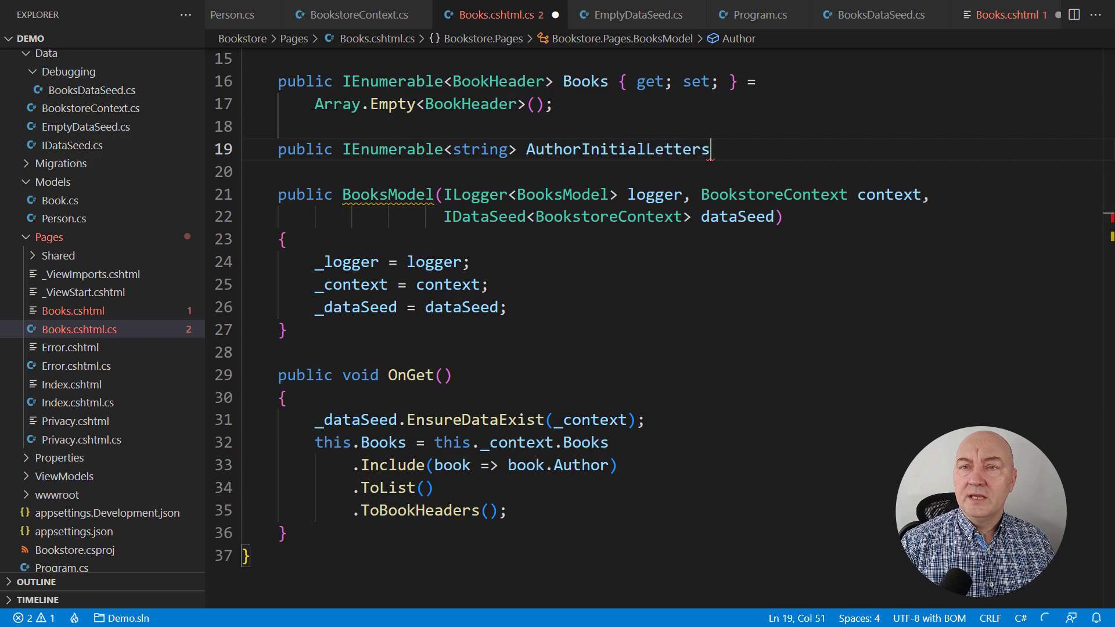
pyautogui.write('{ get; set; } =')
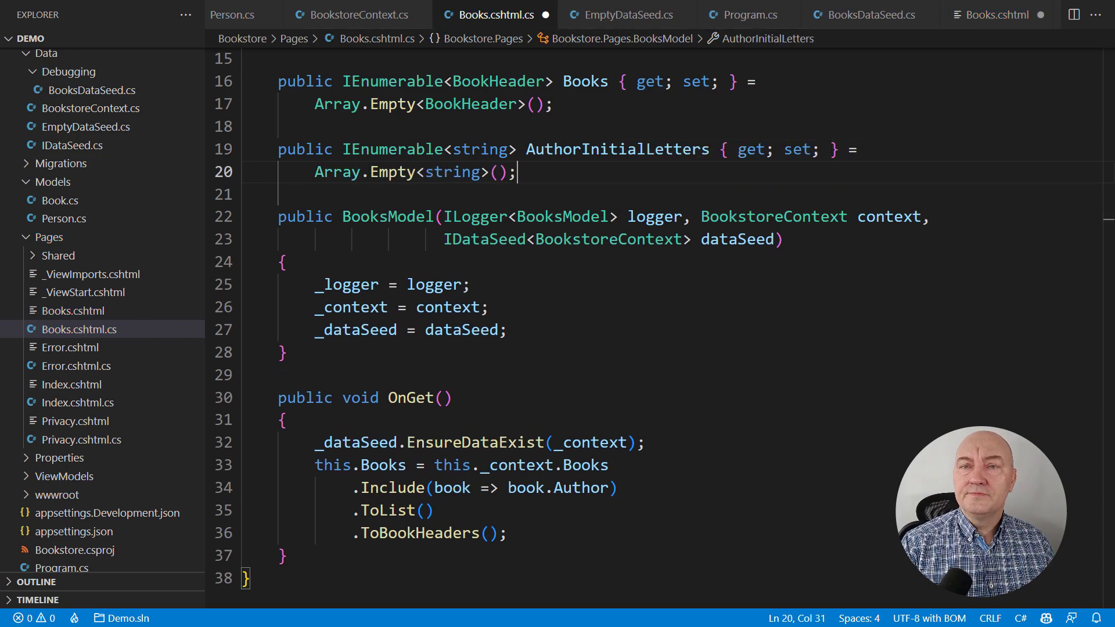
# Give OnGet a string? authorInitialLetter parameter and move the books query into PopulateBooks()
pyautogui.click(441, 397)
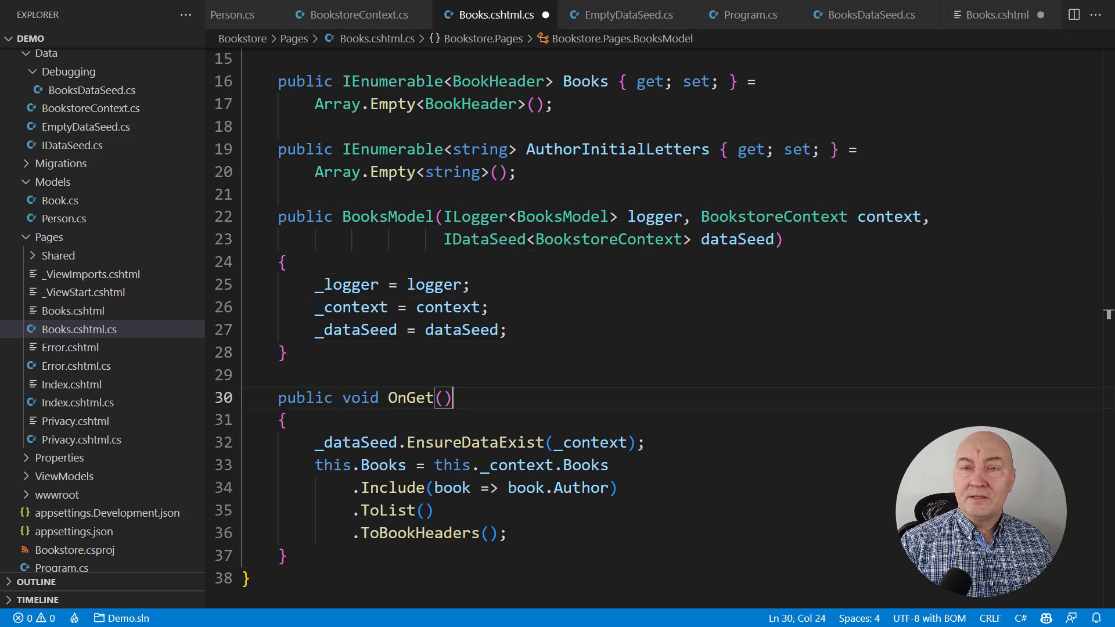
pyautogui.write('string? authorInitialLetter')
pyautogui.write('PopulateBooks();')
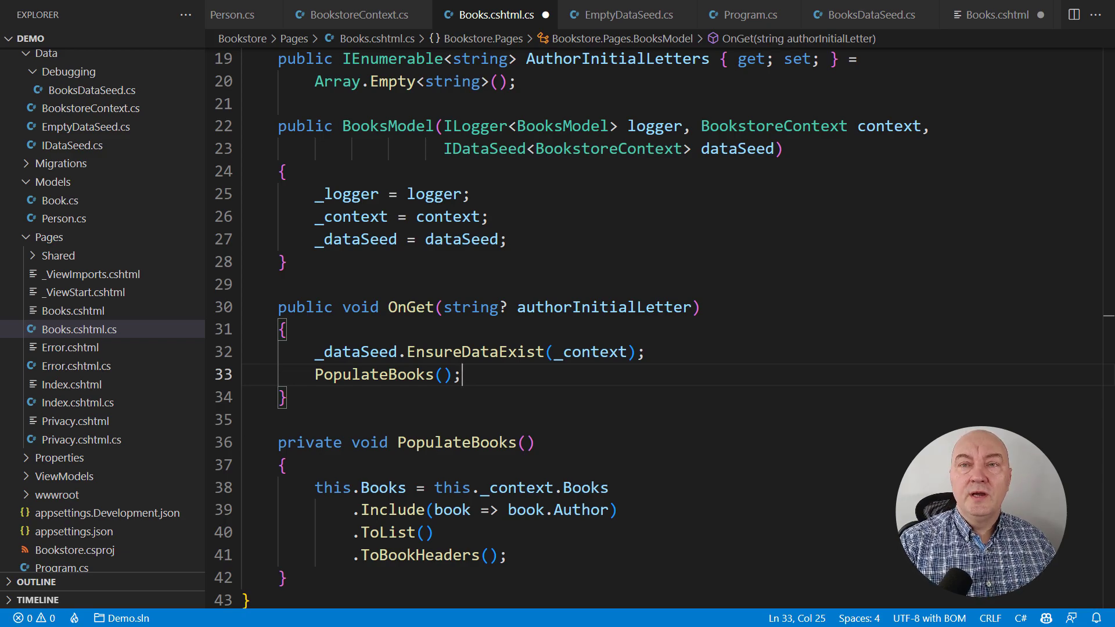
# Write private PopulateAuthorInitialLetters() selecting distinct sorted first-name initials and call it from OnGet
pyautogui.write('private void')
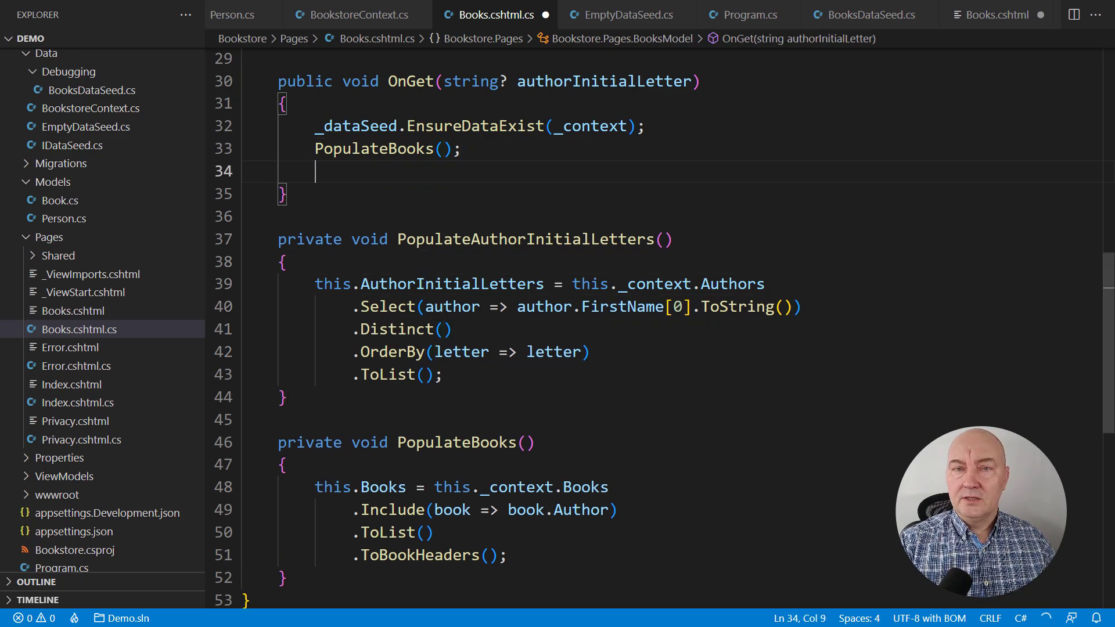
pyautogui.write('PopulateAuthorInitialLetters();')
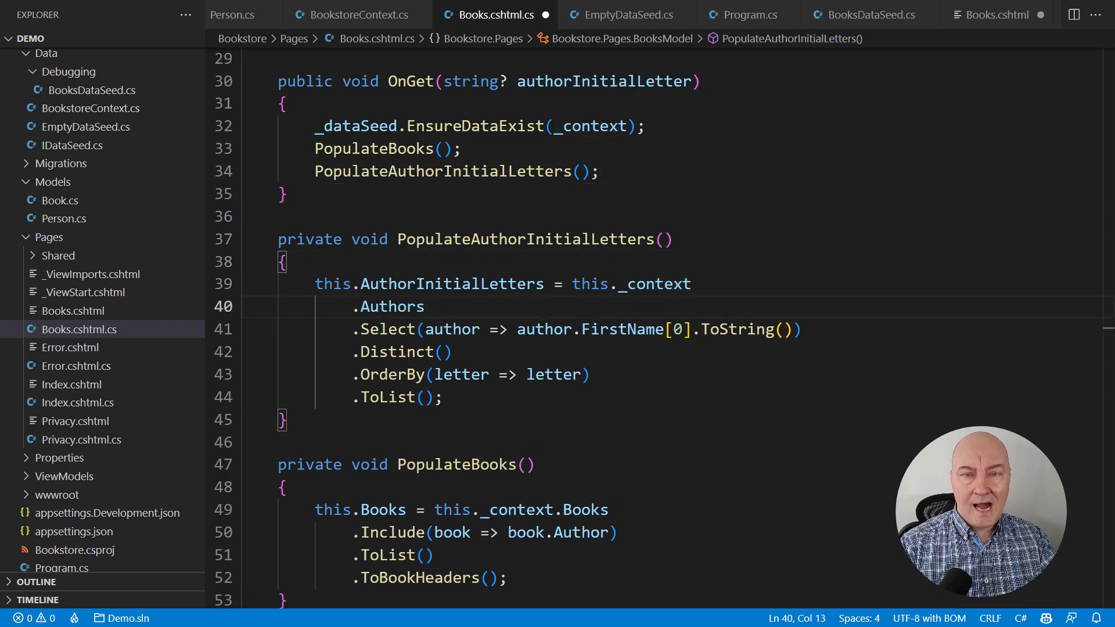
# Start the initials query from Books with .Where(book => book.Author != null) before the Select
pyautogui.write('Book')
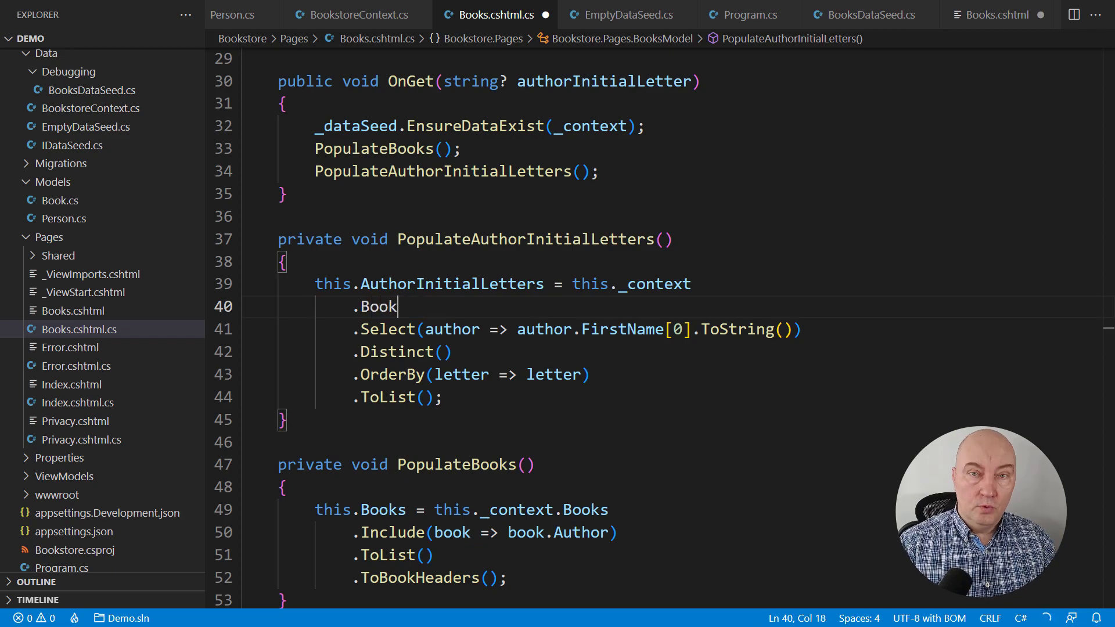
pyautogui.write('s')
pyautogui.write('.')
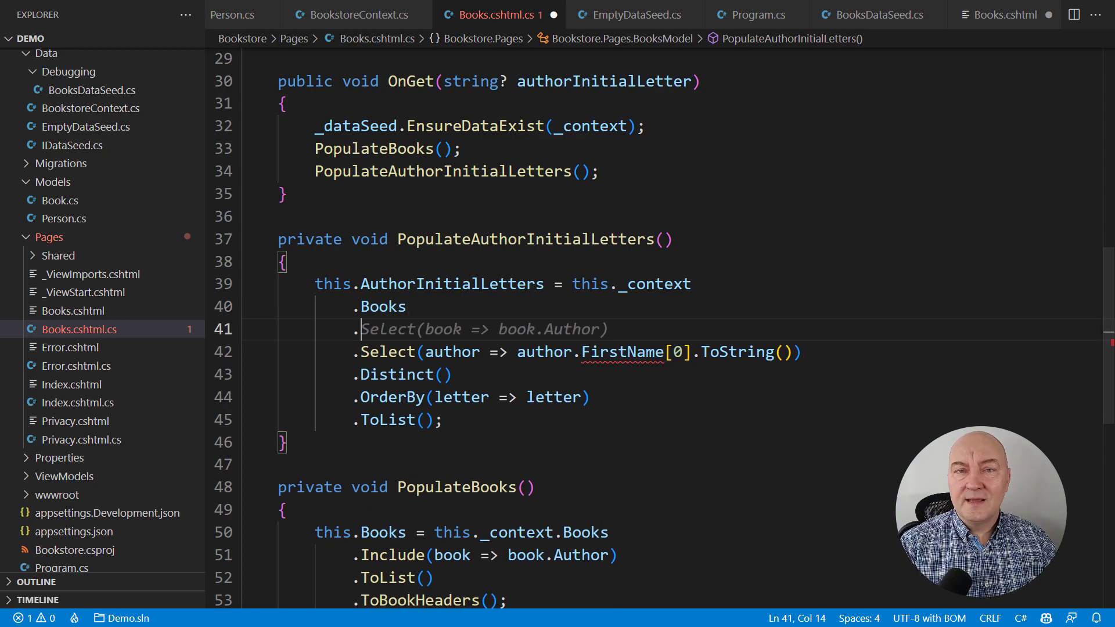
pyautogui.write('Where(book => book.Author != null)')
pyautogui.write('? au')
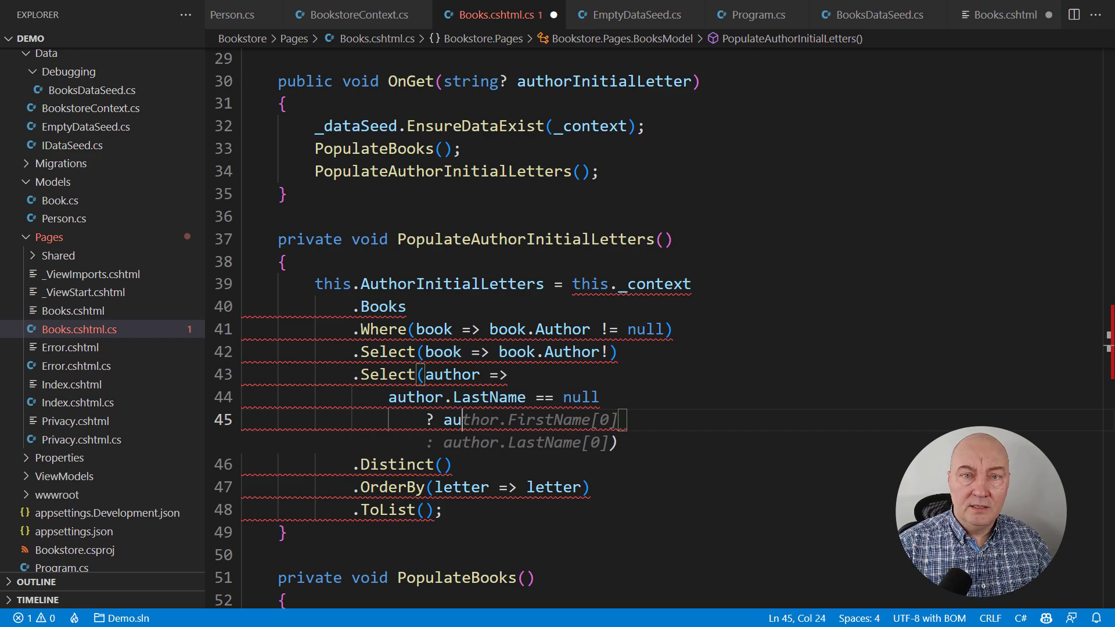
# Select LastName.Substring(0, 1), or FirstName's when missing, and map each letter with ToUpperInvariant()
pyautogui.write('.S')
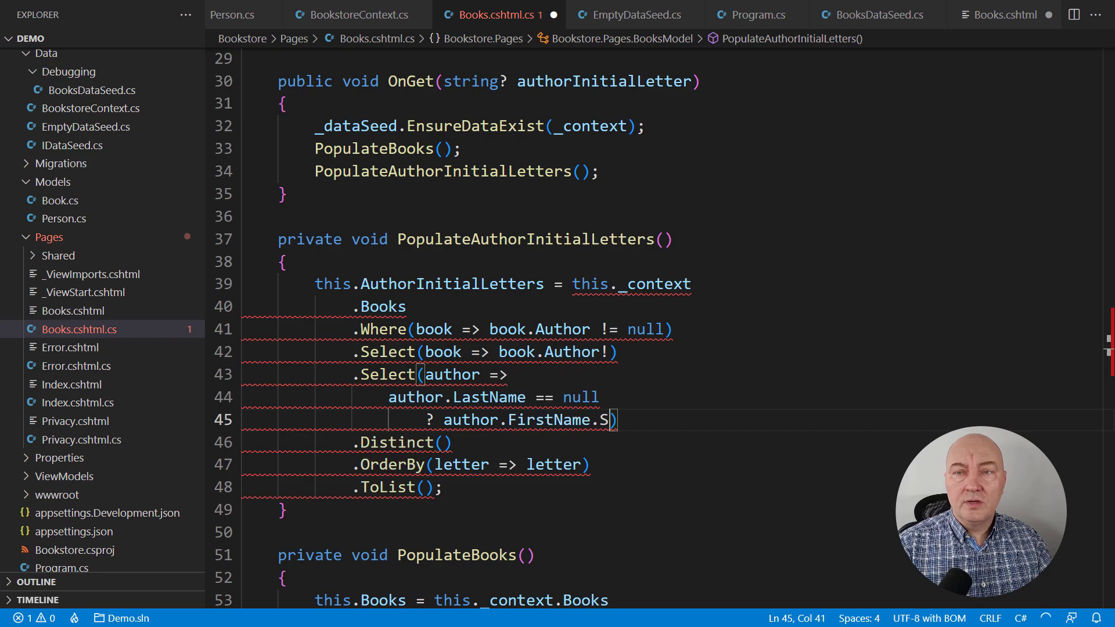
pyautogui.write('ubstring(0, 1)')
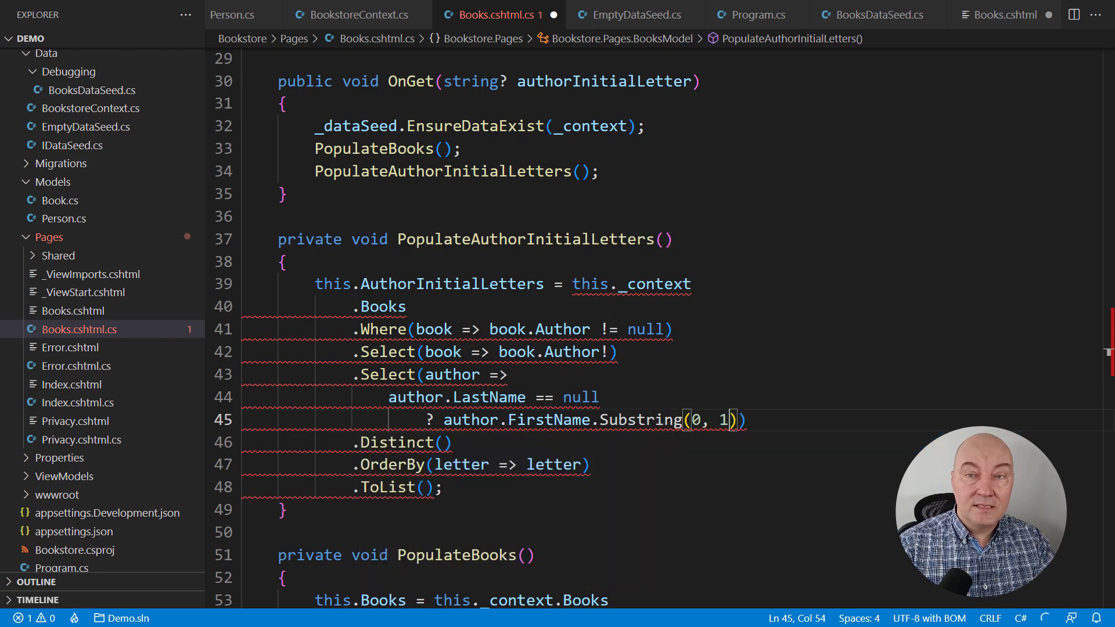
pyautogui.write(': author.LastName.Substring(0, 1))')
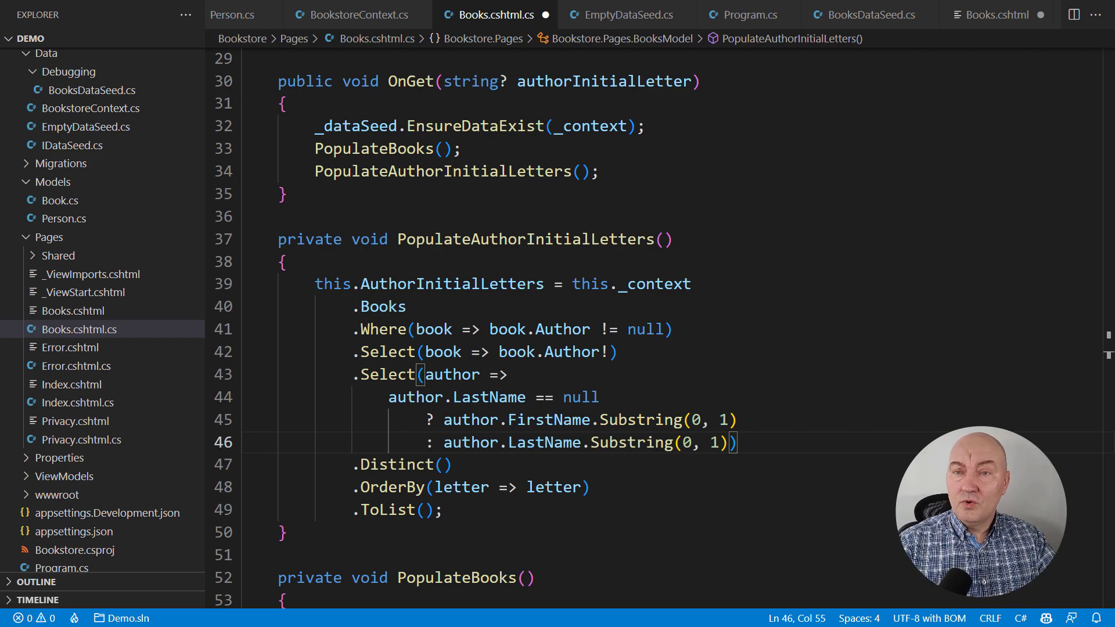
pyautogui.write('.S')
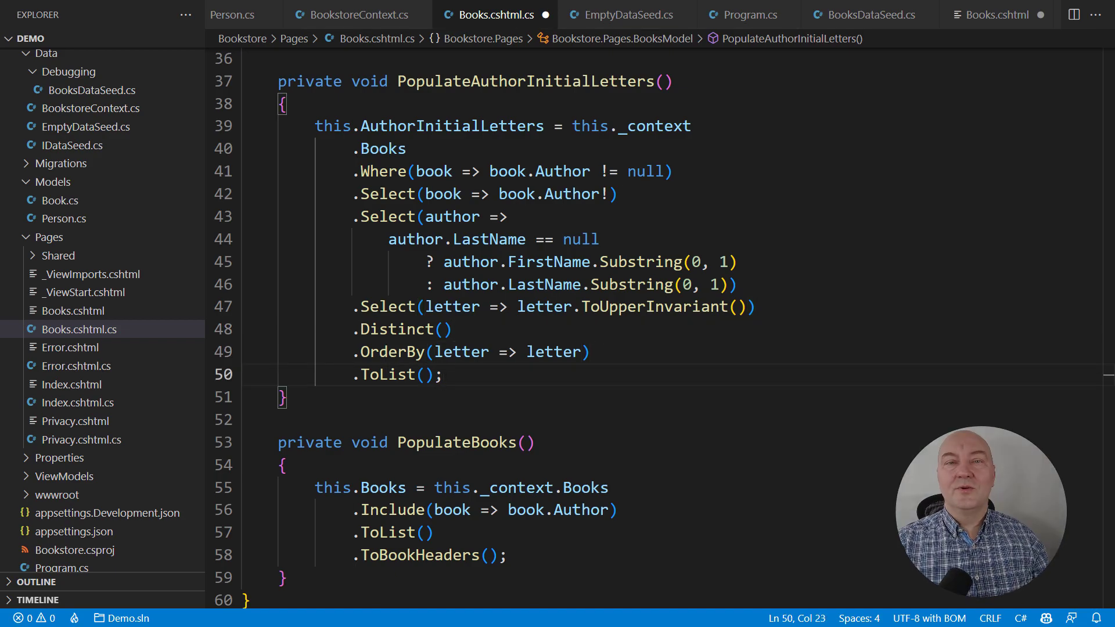
pyautogui.click(732, 285)
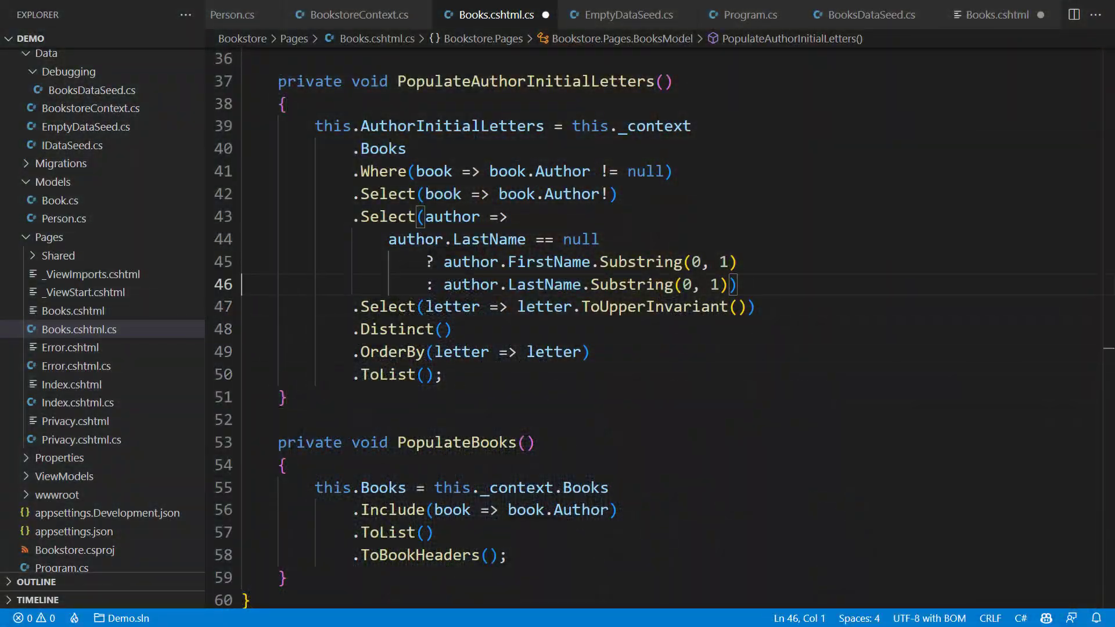
# Pass authorInitialLetter into PopulateBooks and start it with var query = _context.Books.Include(book => book.Author)
pyautogui.scroll(3)
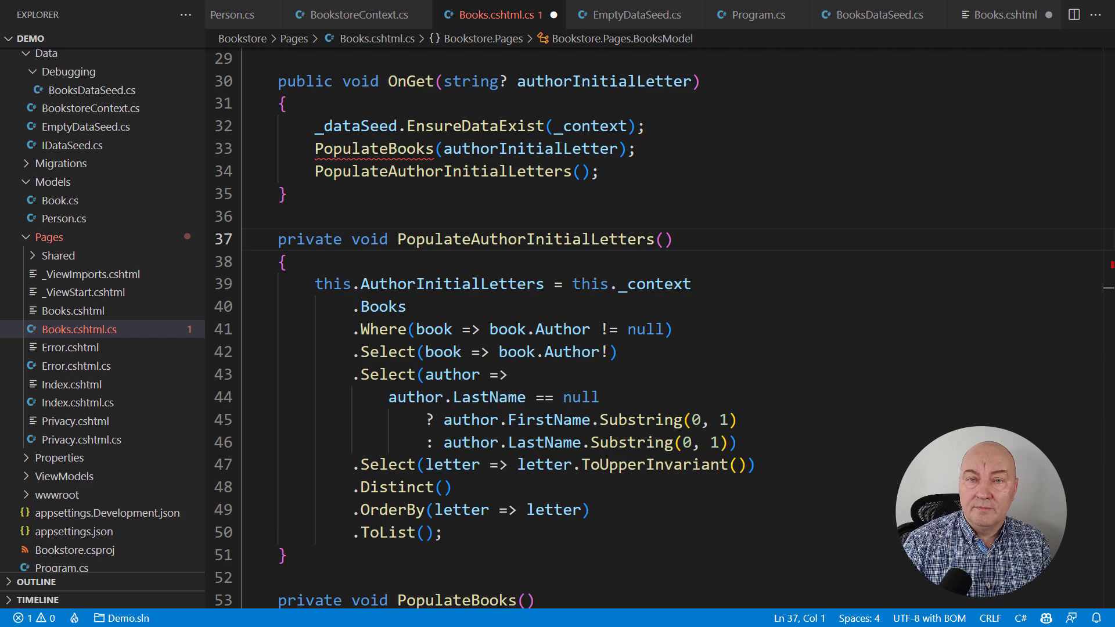
pyautogui.scroll(-3)
pyautogui.write('string? authorInitialLe')
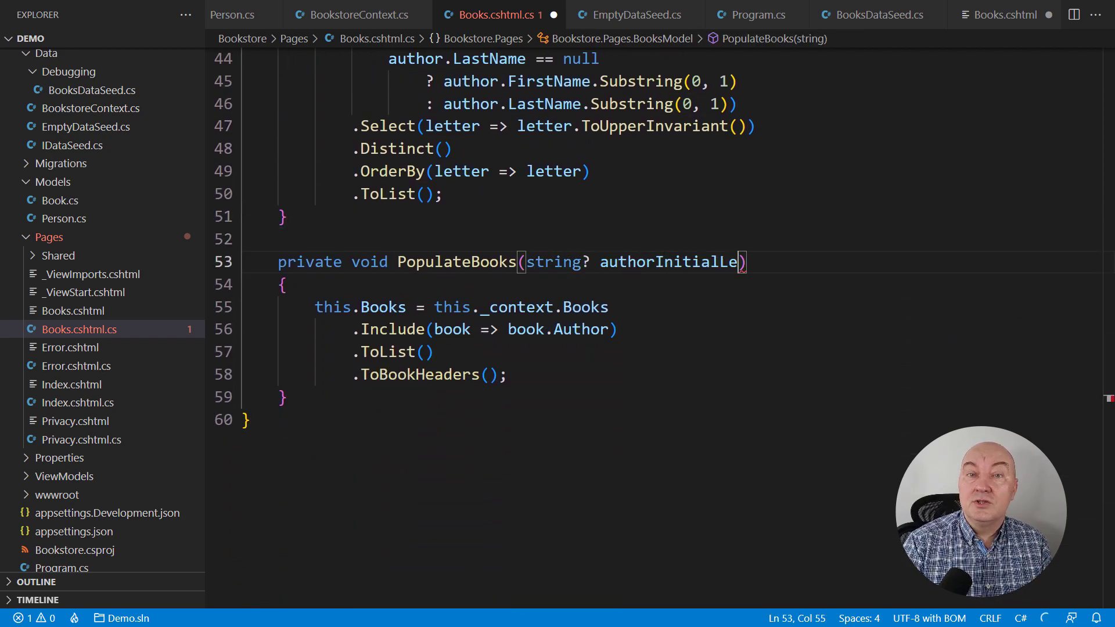
pyautogui.write('tter')
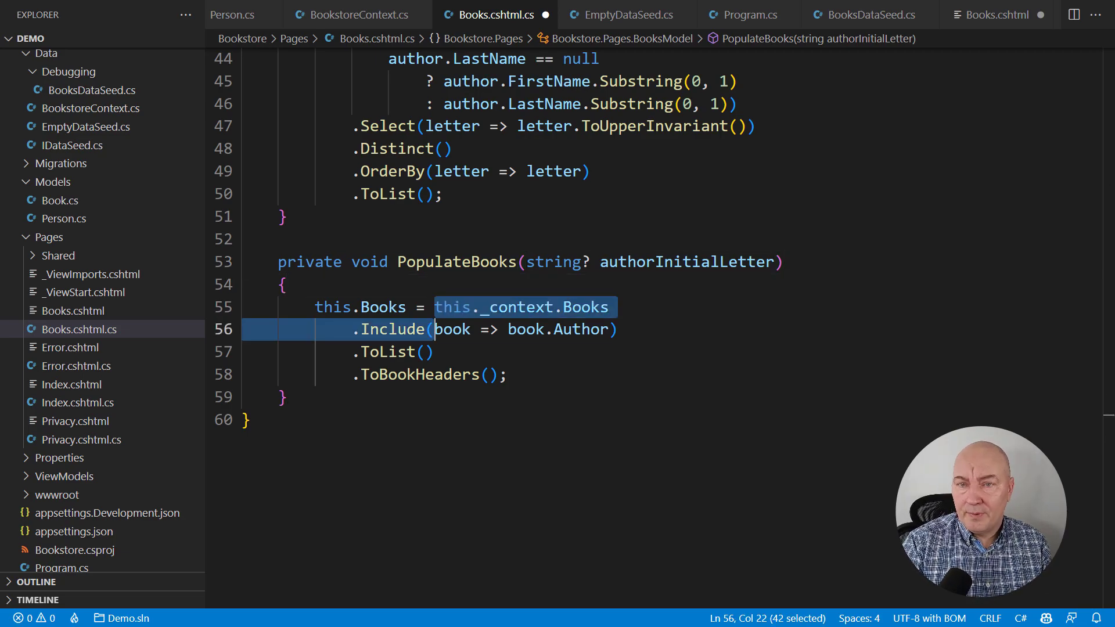
pyautogui.write('var query = this._context.Books.Include(book => book.Author);')
pyautogui.write('if (authorInitialLetter is ')
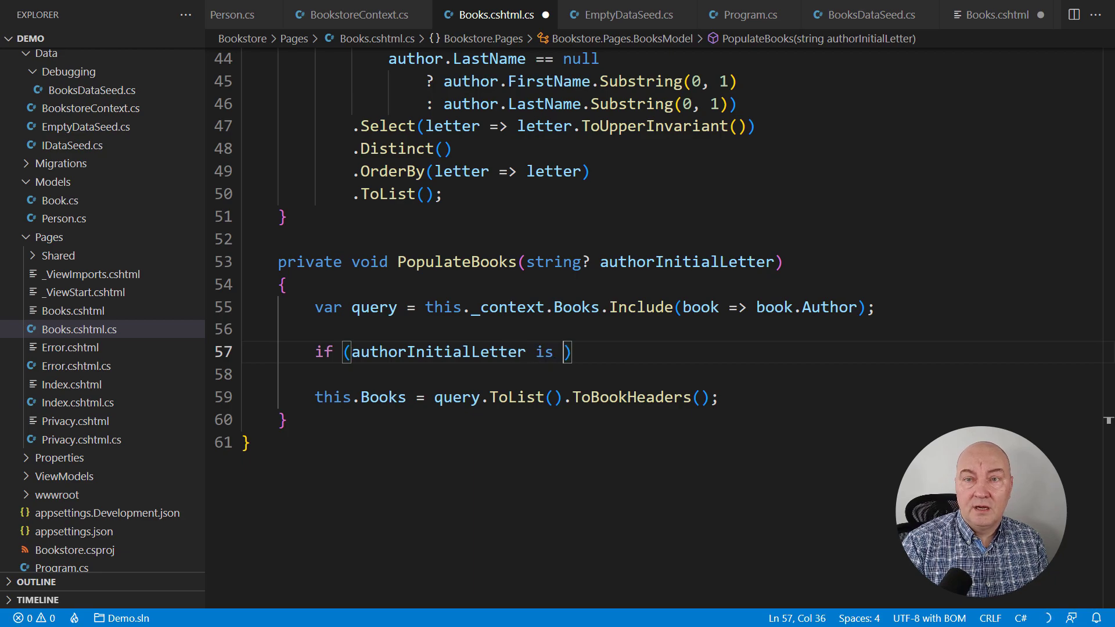
# If the letter is not null, add Where filters keeping authors whose LastName, or else FirstName, StartsWith it
pyautogui.write('not null')
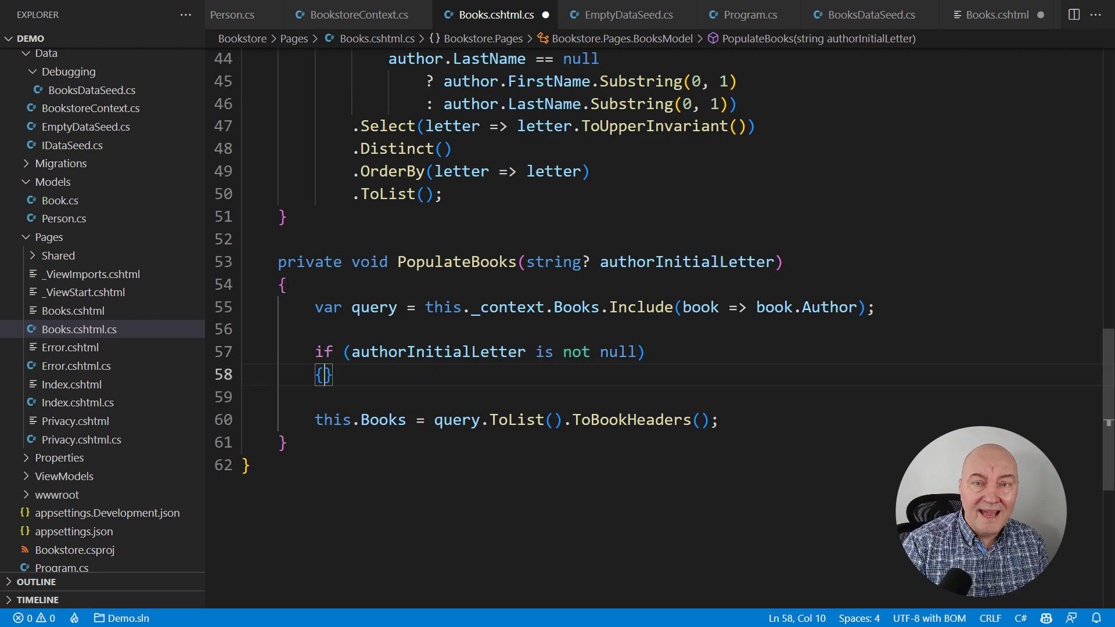
pyautogui.press('Enter')
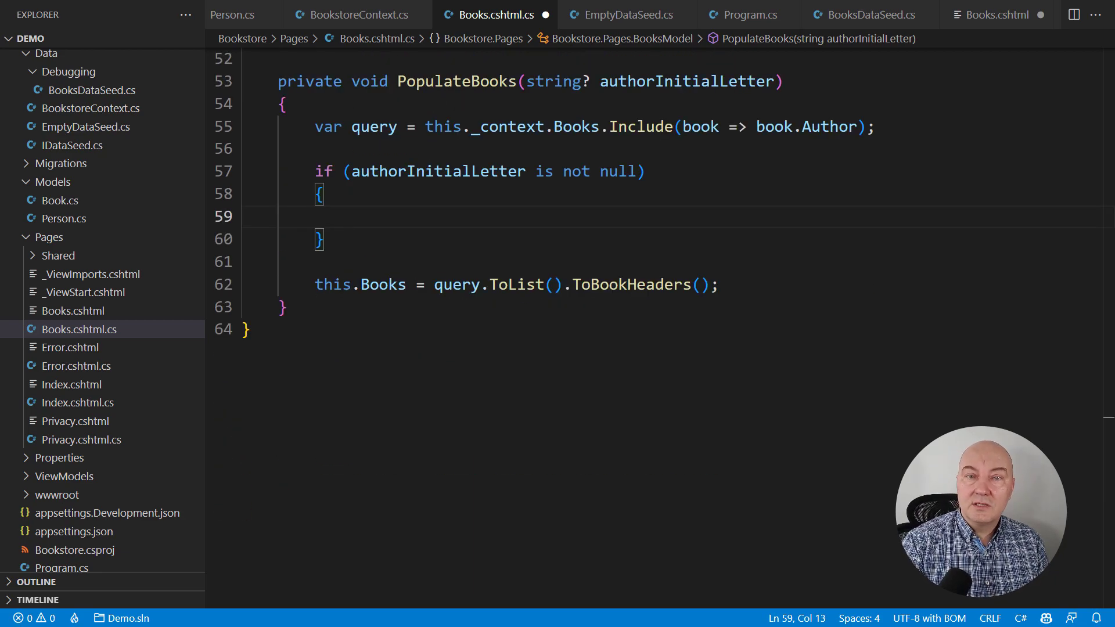
pyautogui.write('query = query')
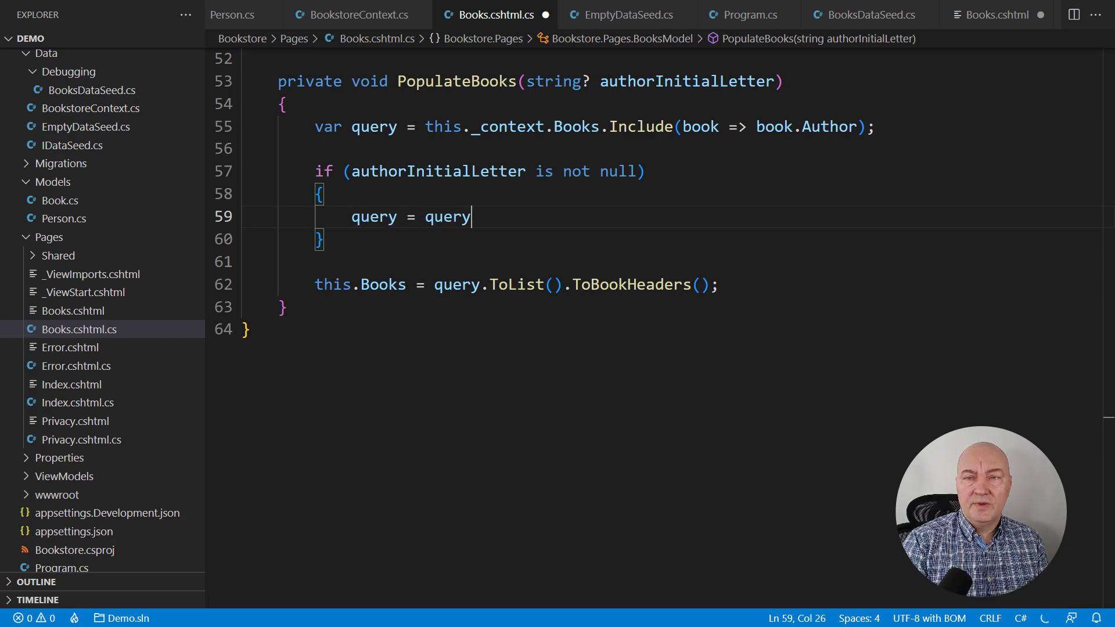
pyautogui.write('.Where(book => book.Author != null)')
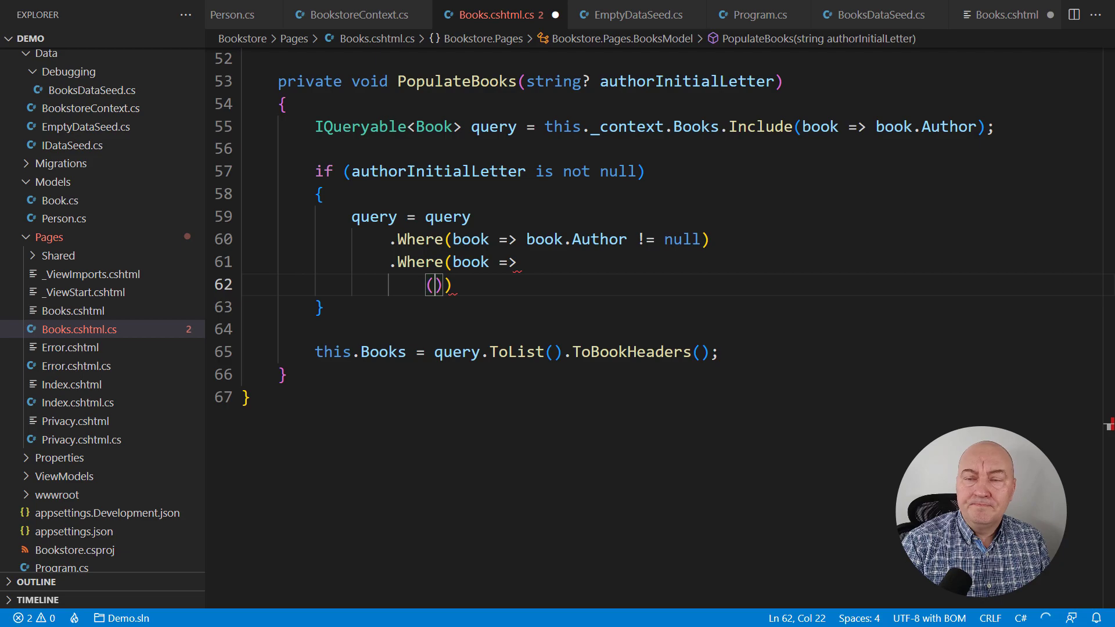
pyautogui.write('book.Author.LastName != null && book.Author.LastName.StartsWith(authorIn')
pyautogui.write('(book.Author.LastName == null && book.Author.FirstName.StartsWith(authorIn')
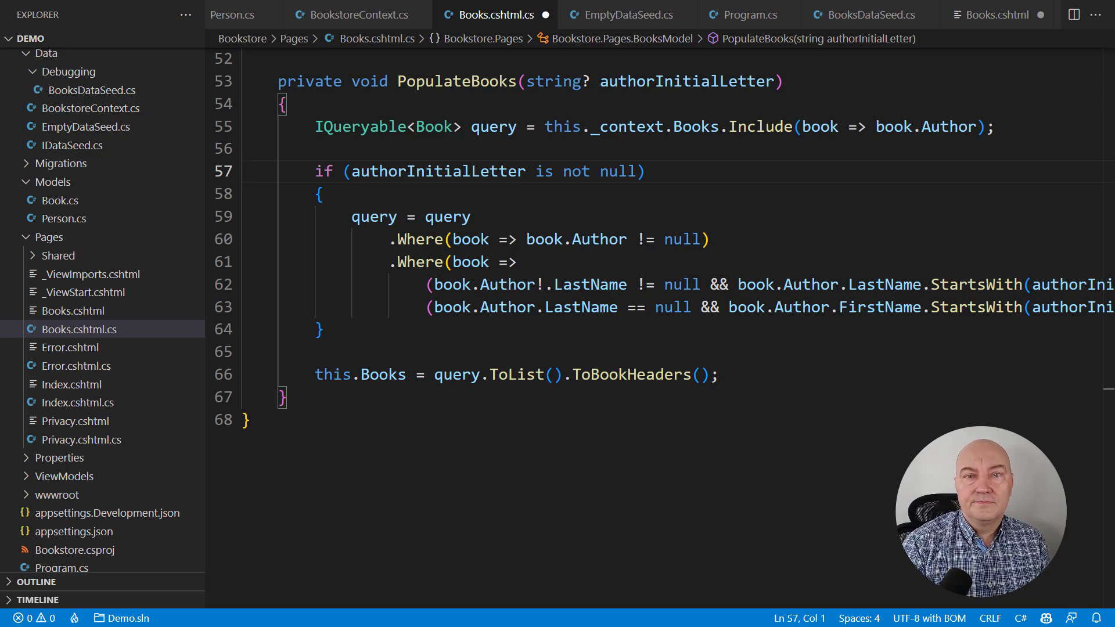
# When authorInitialLetter == "0", filter to book.Author == null, make the next branch else if, and save
pyautogui.write('if (')
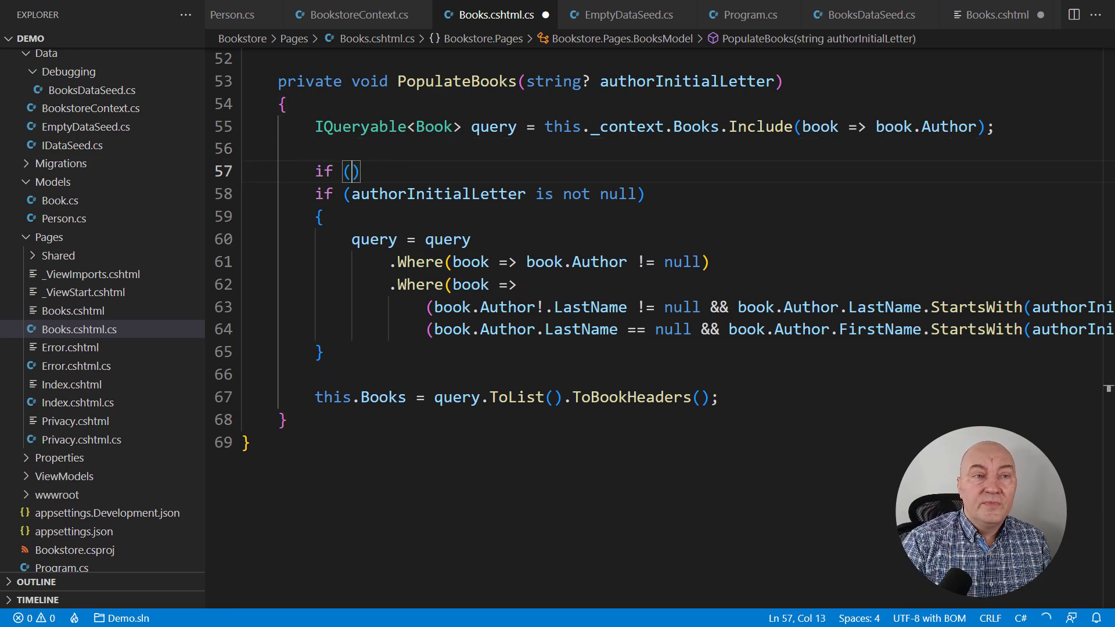
pyautogui.write('authorInitialLetter == "0')
pyautogui.write('{')
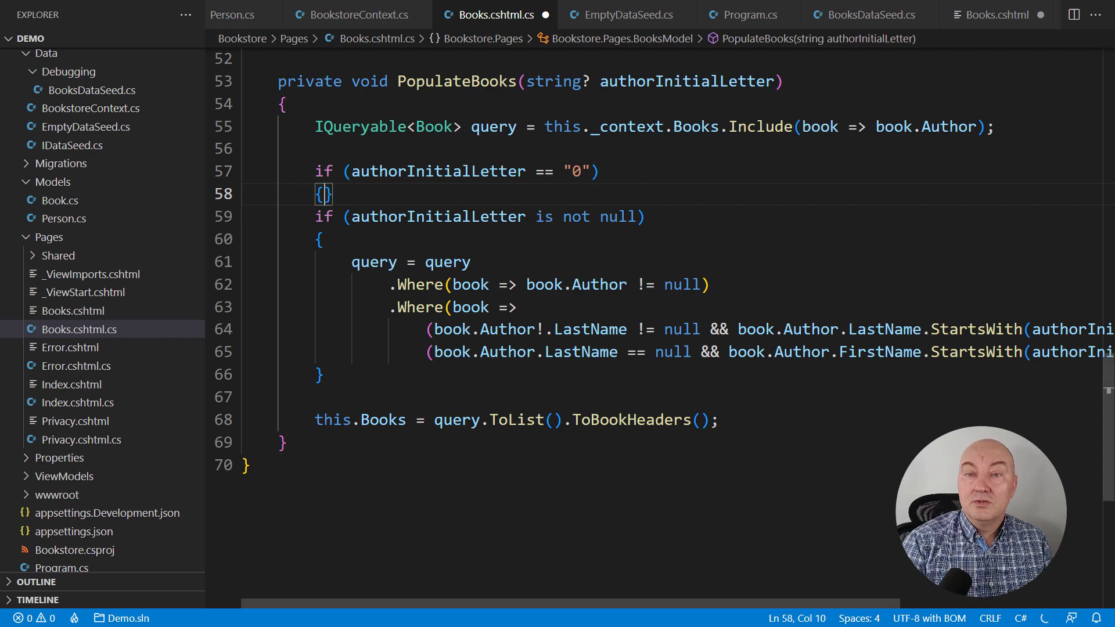
pyautogui.write('query = query.Where(book => book.Author == null);')
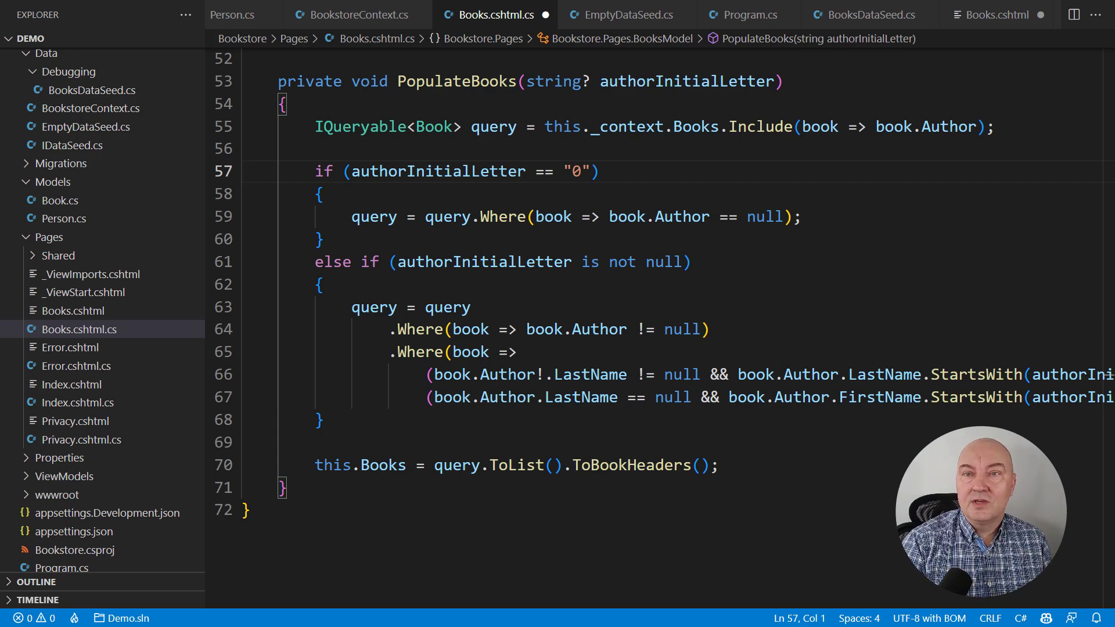
pyautogui.scroll(3)
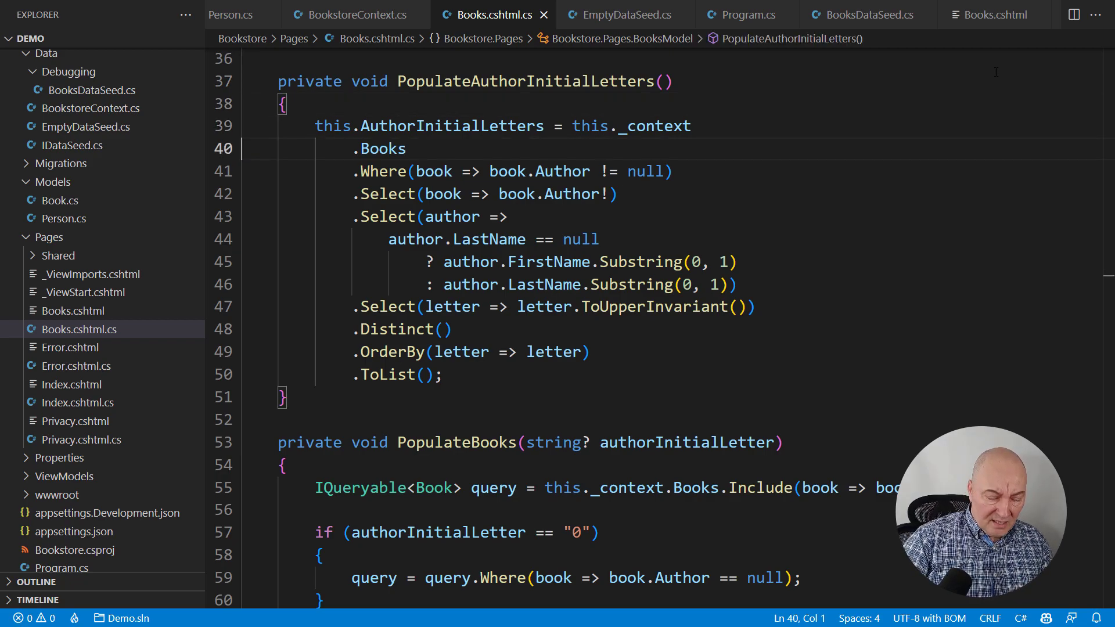
# Replace ToUpperInvariant with ToUpper, save the code-behind, and return to Books.cshtml
pyautogui.click(481, 307)
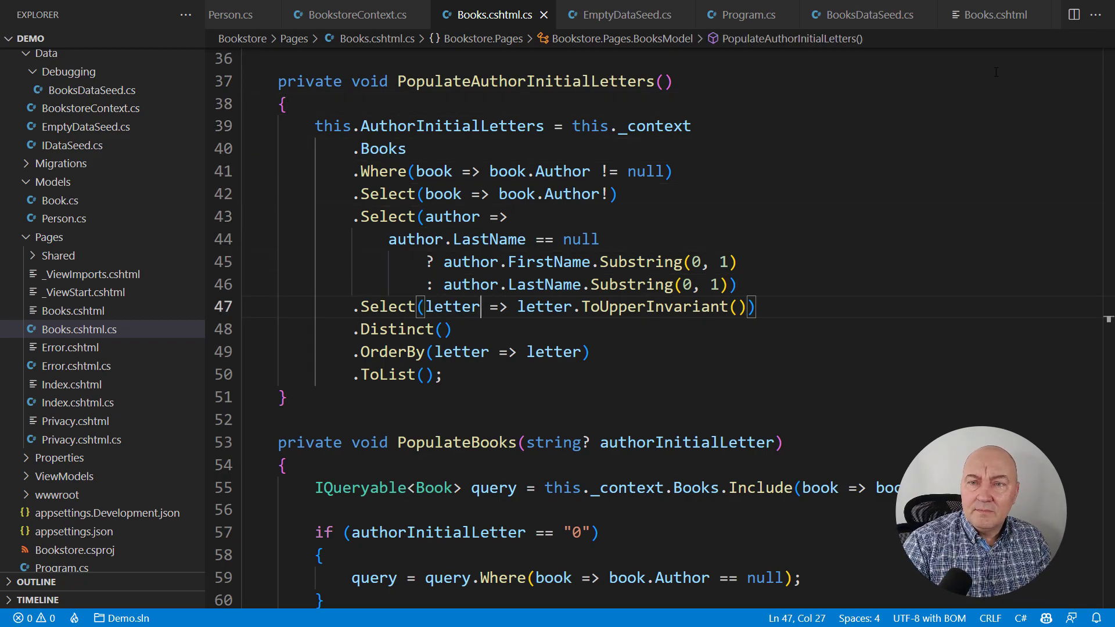
pyautogui.doubleClick(653, 306)
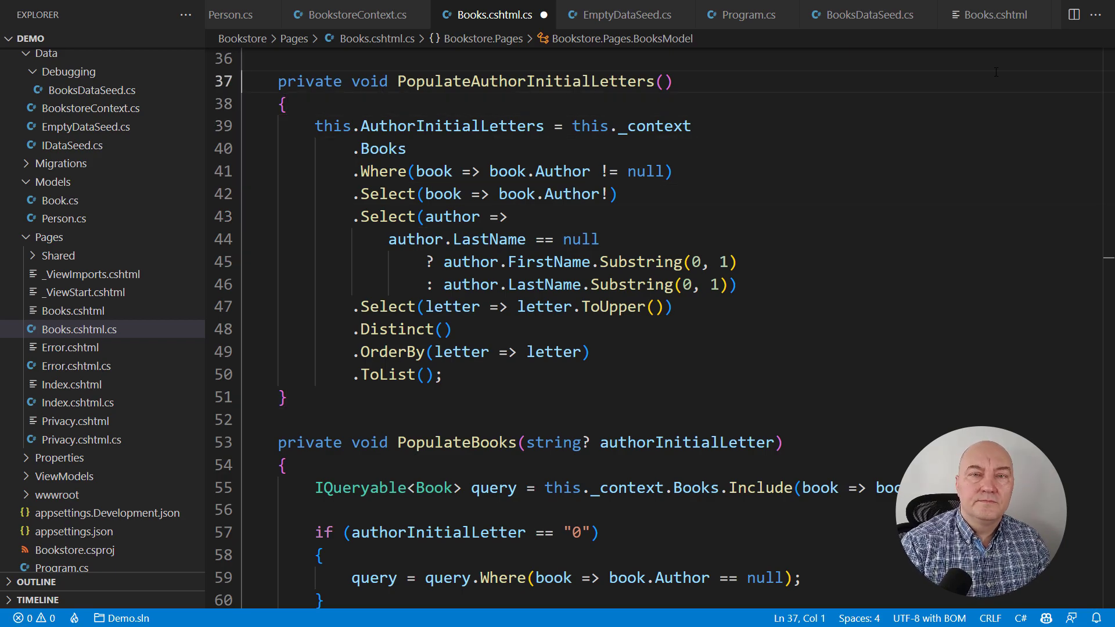
pyautogui.click(994, 14)
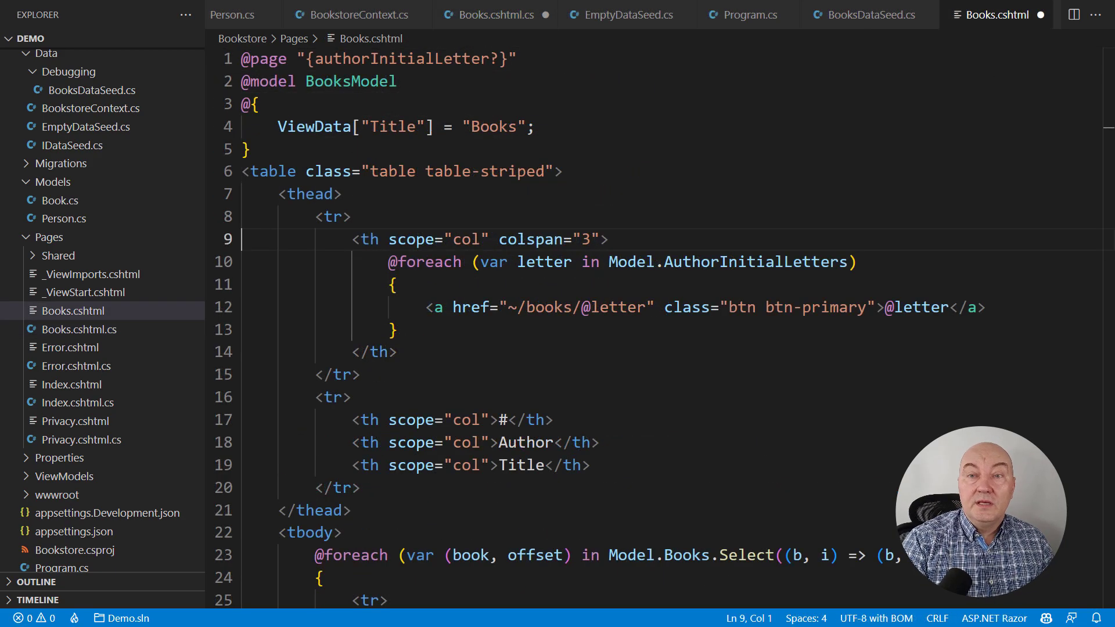
# Write the All link to ~/books, then a No author link to ~/books/0 on the next line
pyautogui.write('<')
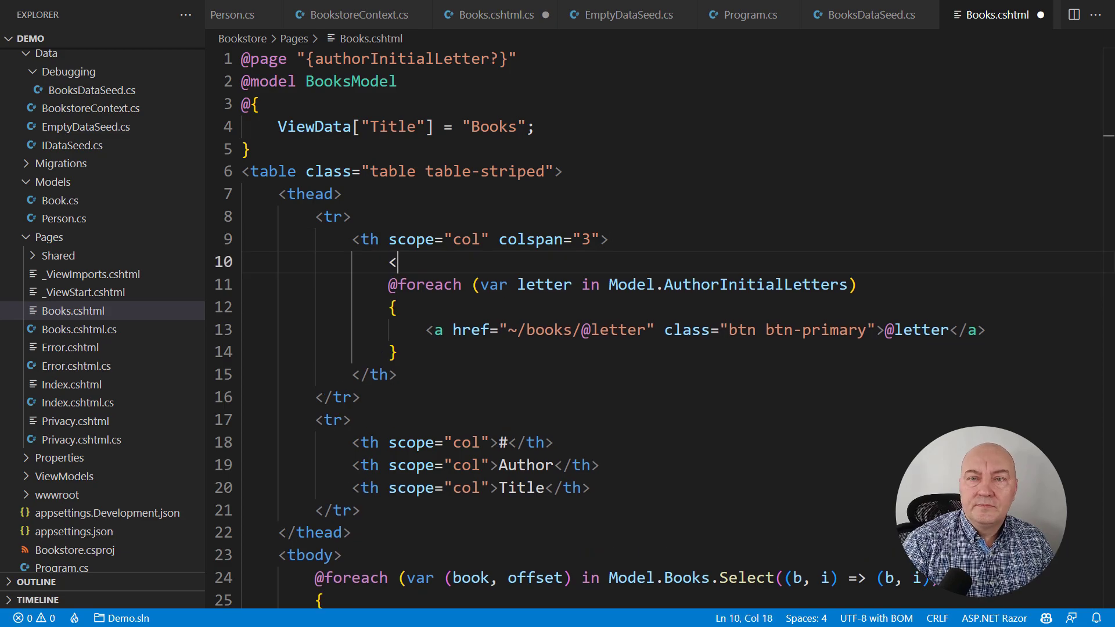
pyautogui.write('a href="~/books" class="btn btn-primary">All</a>')
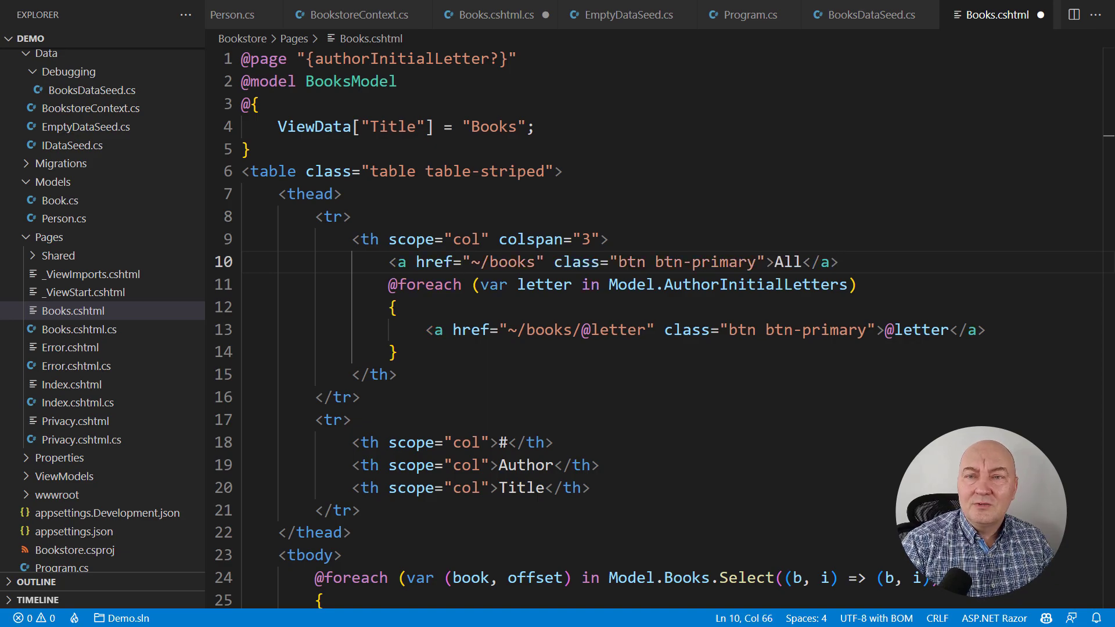
pyautogui.doubleClick(477, 261)
pyautogui.write('<a href')
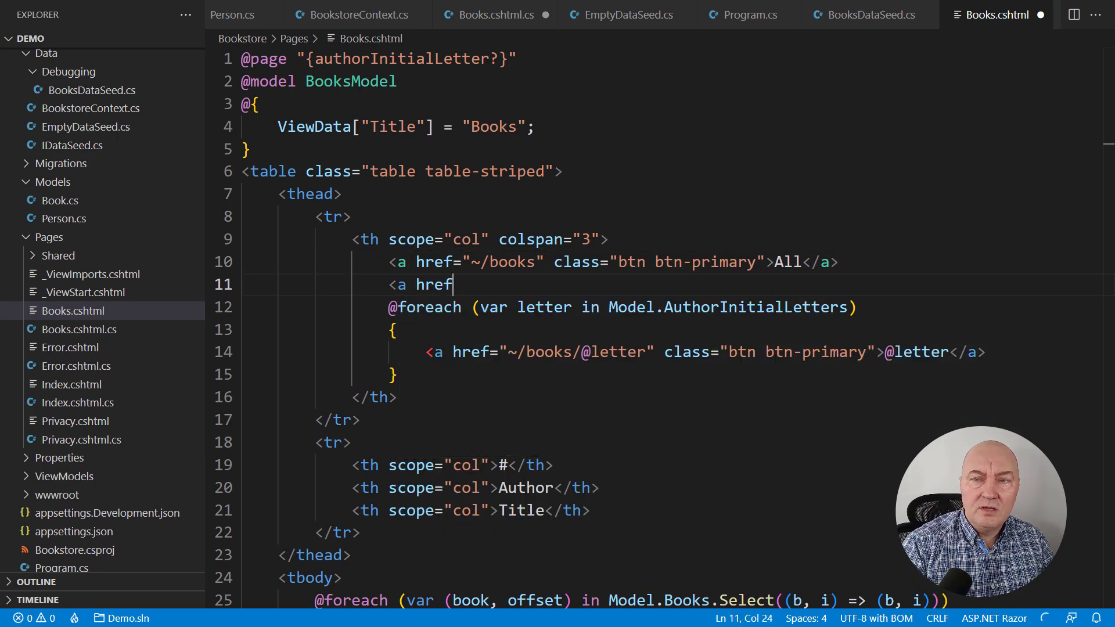
pyautogui.write('="~/books/0-9" class="btn btn-primary">0-9</a>')
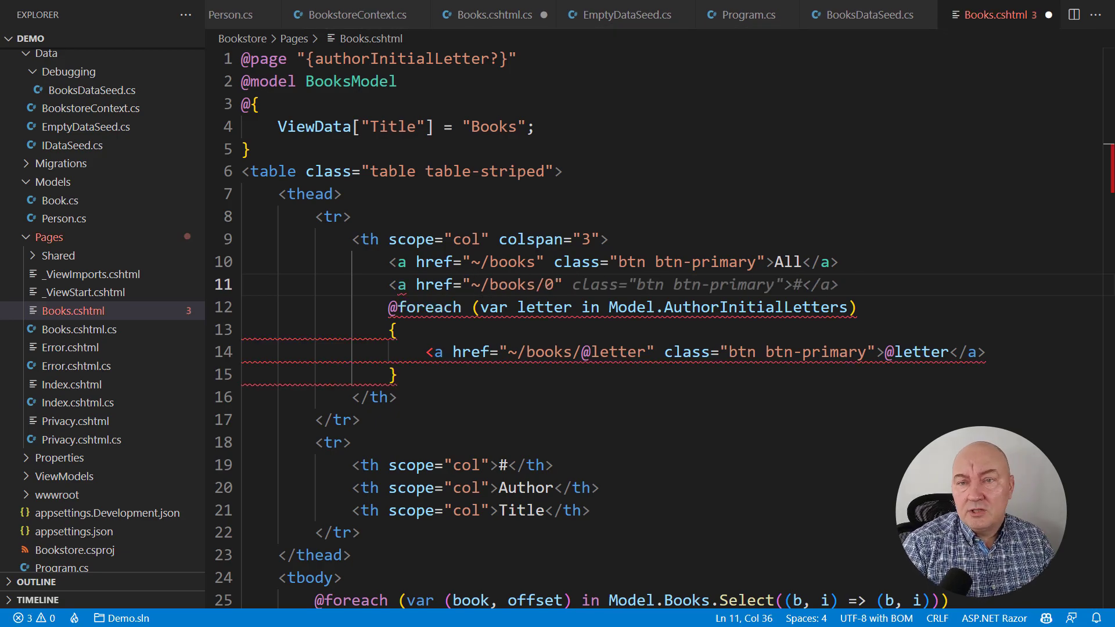
pyautogui.write('No author')
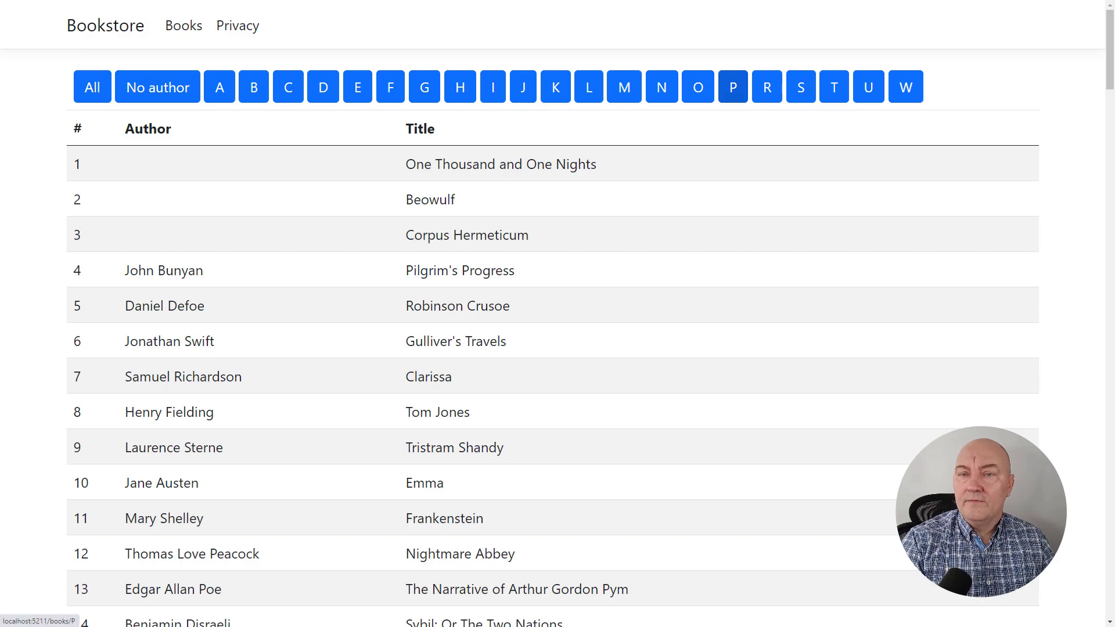
pyautogui.click(733, 87)
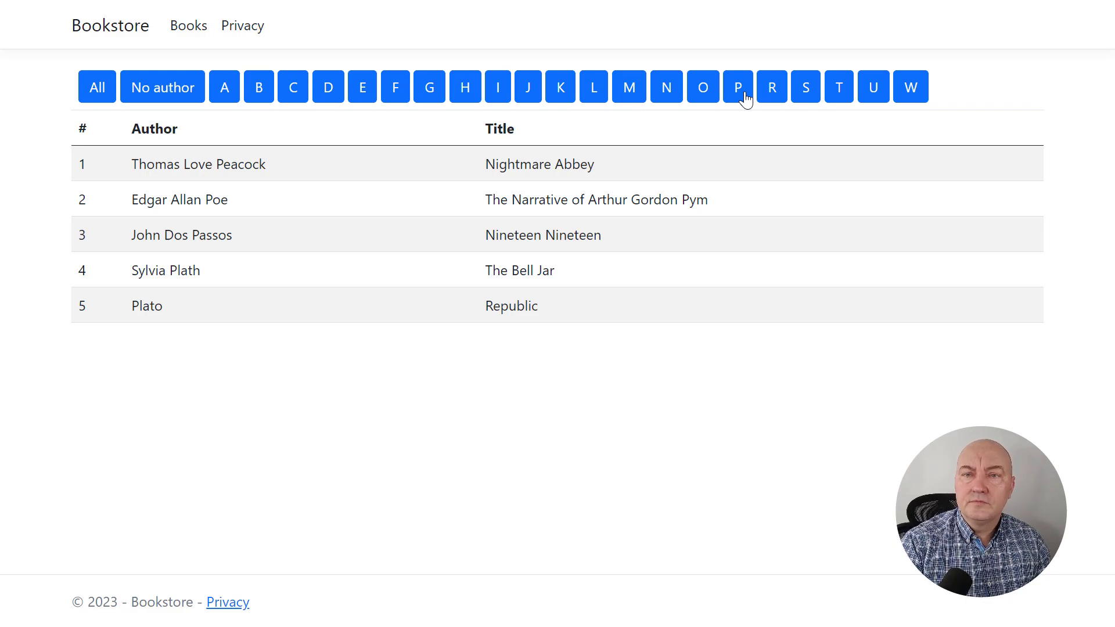
pyautogui.click(219, 88)
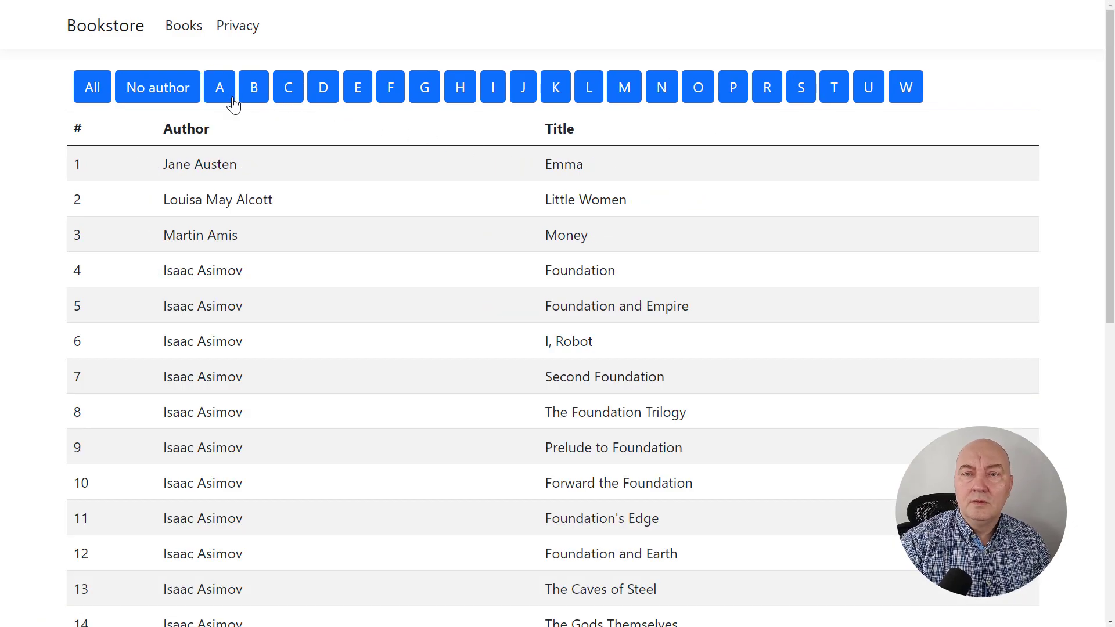
pyautogui.scroll(-3)
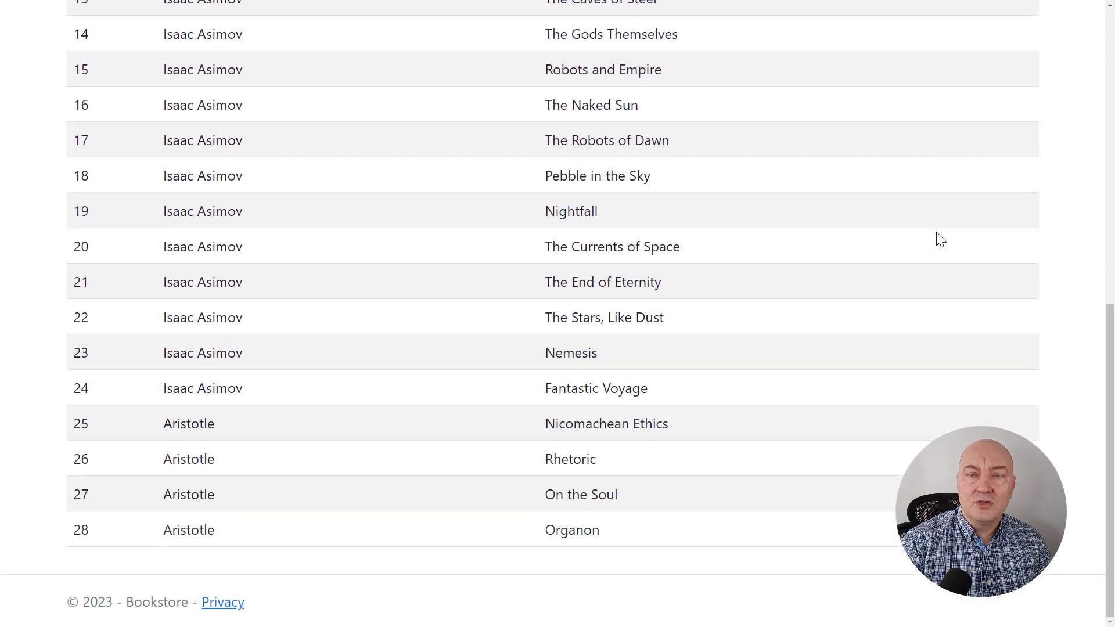
pyautogui.scroll(3)
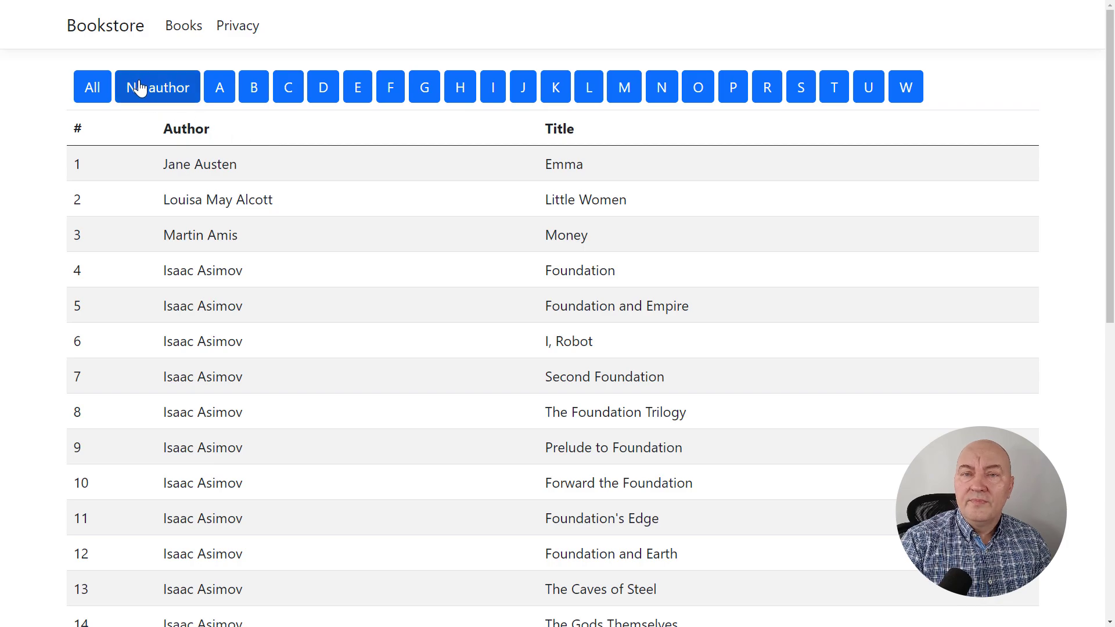
pyautogui.click(157, 87)
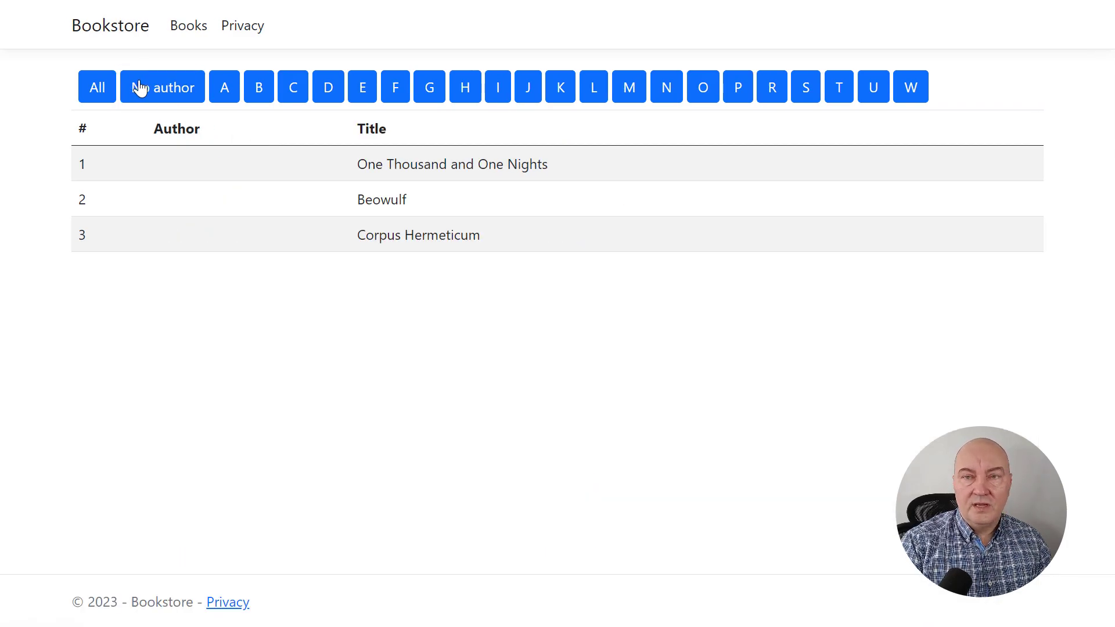
pyautogui.moveTo(97, 94)
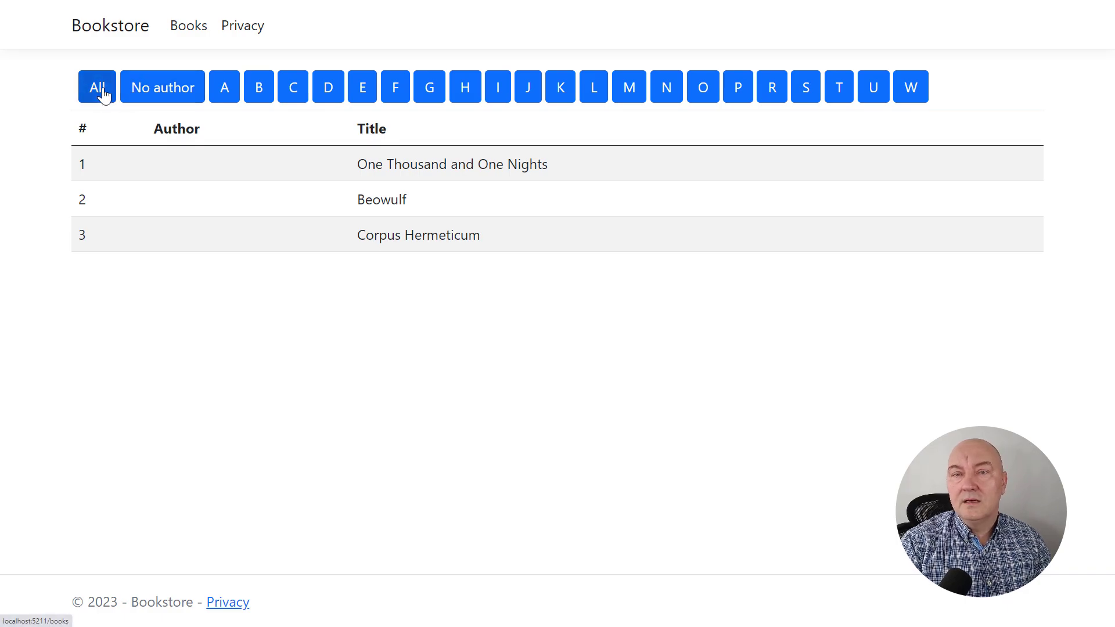
pyautogui.click(96, 87)
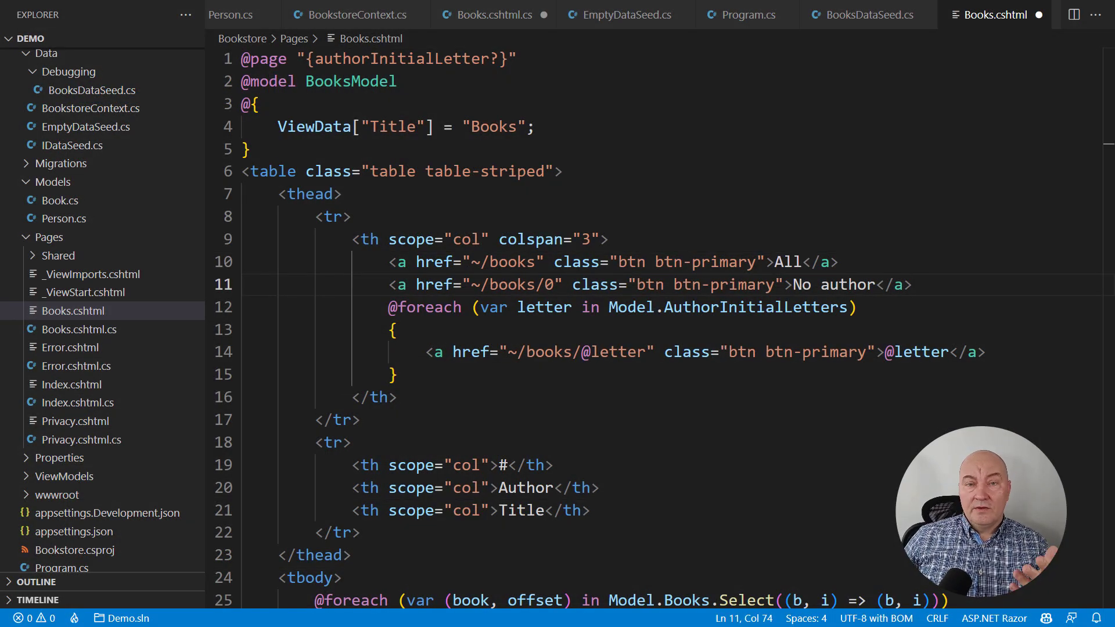
# Save Books.cshtml with the new No author link
pyautogui.press('ctrl+s')
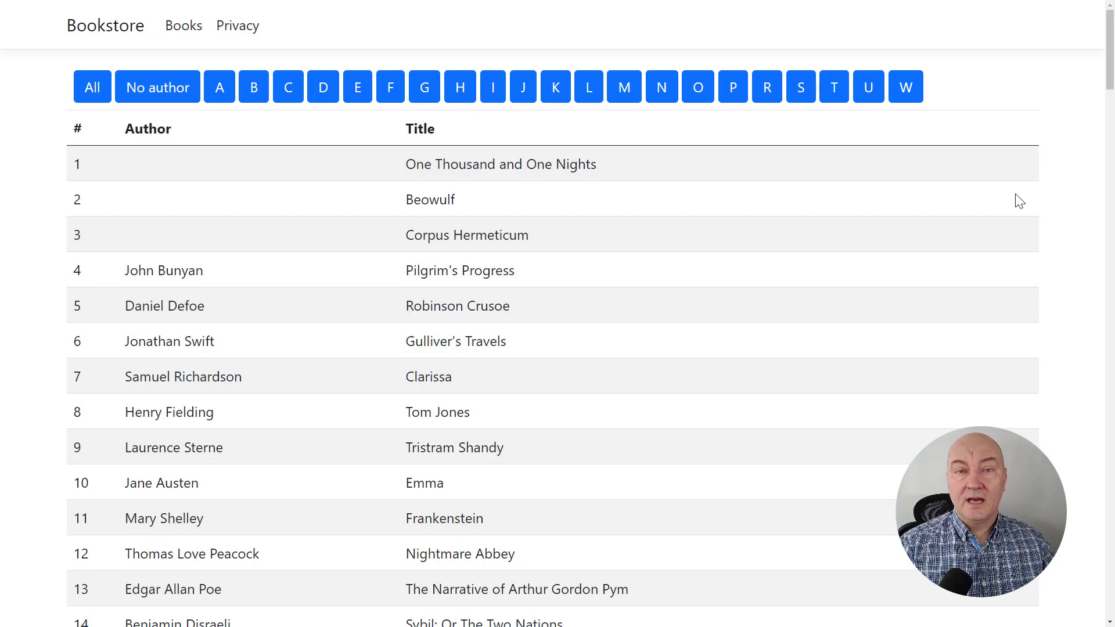
pyautogui.scroll(-3)
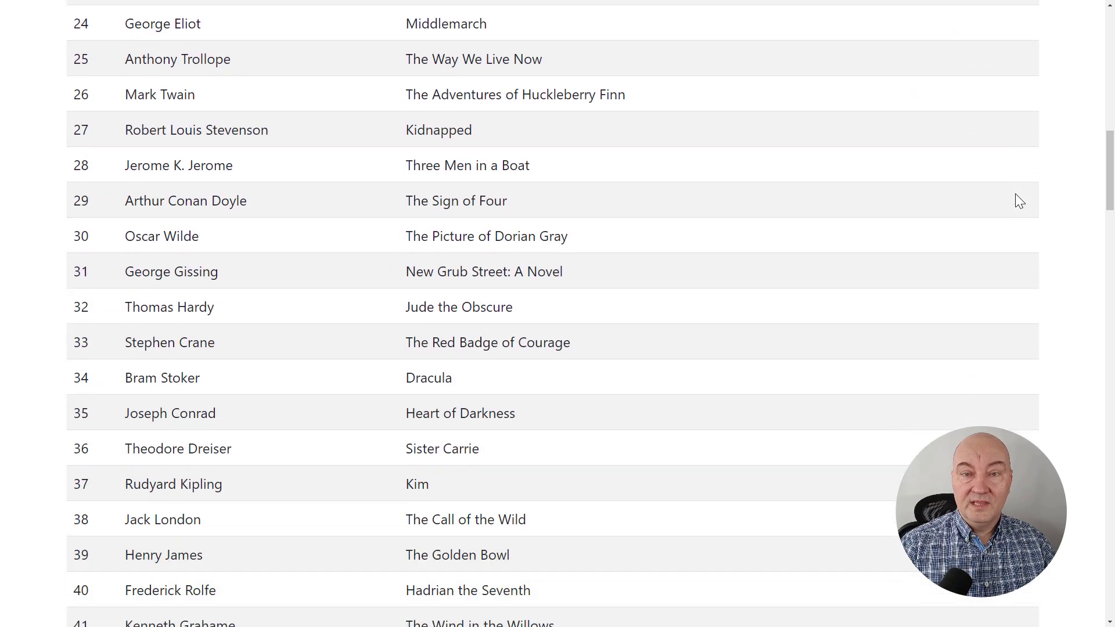
pyautogui.scroll(-3)
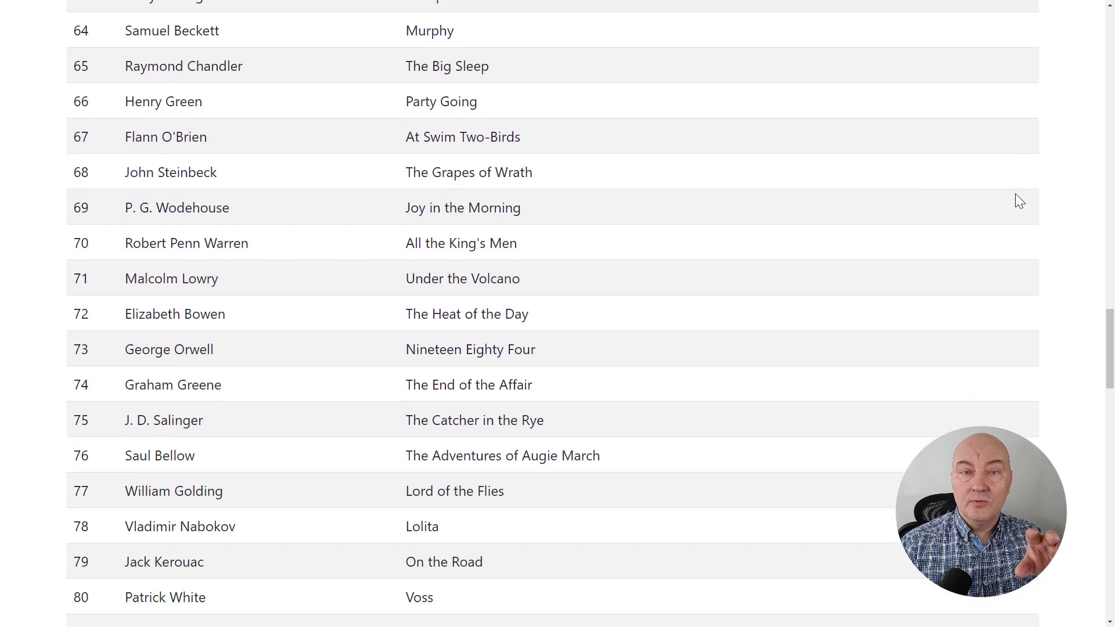
pyautogui.scroll(-3)
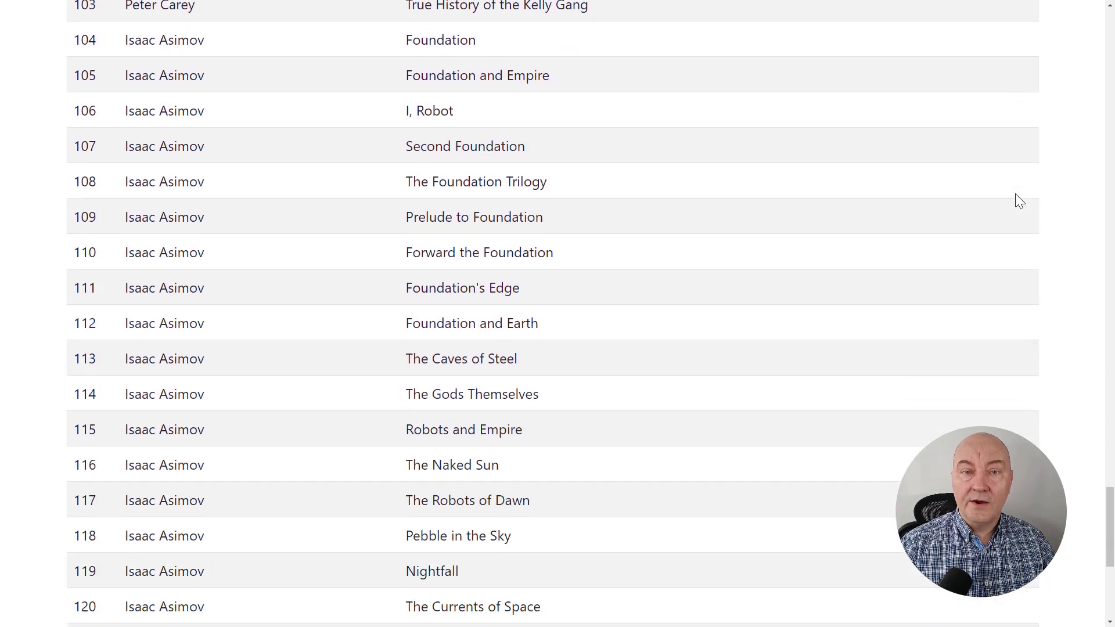
pyautogui.scroll(-3)
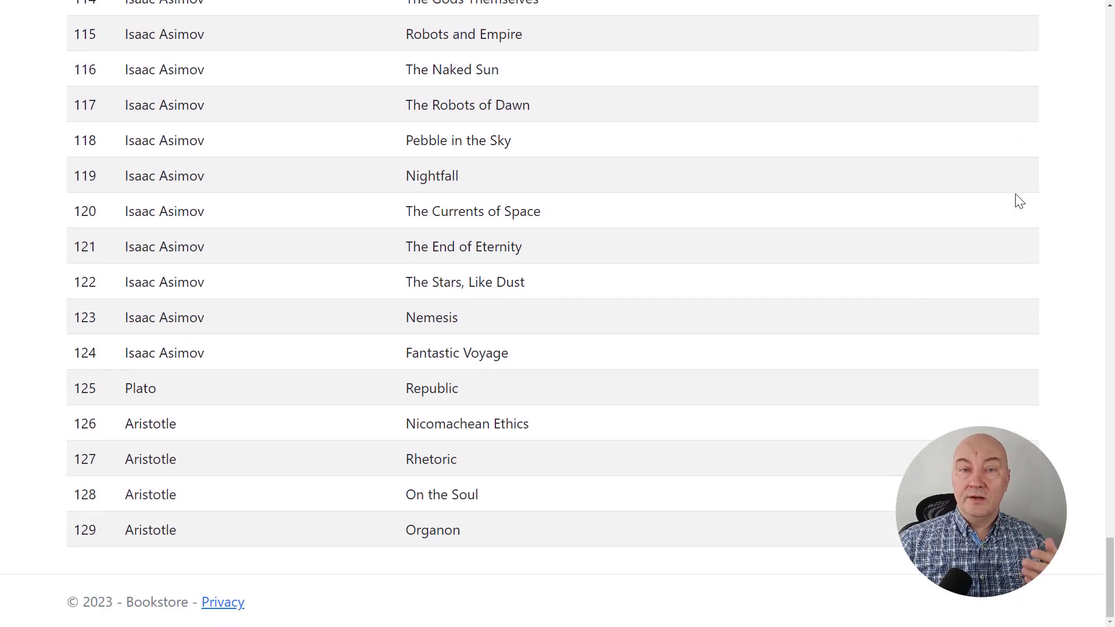
pyautogui.scroll(3)
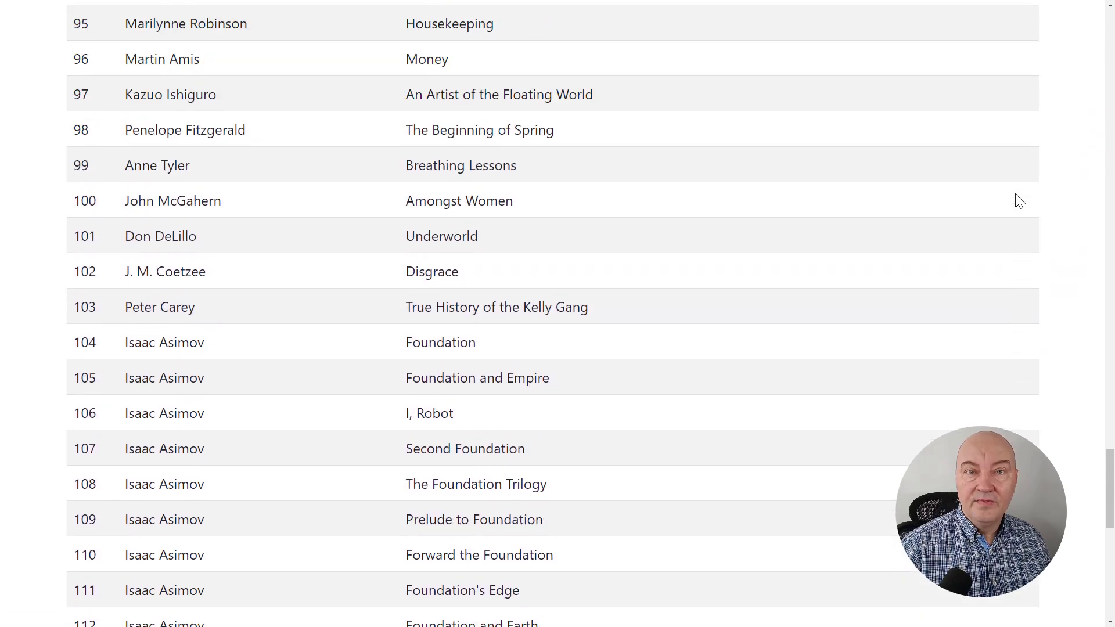
pyautogui.scroll(3)
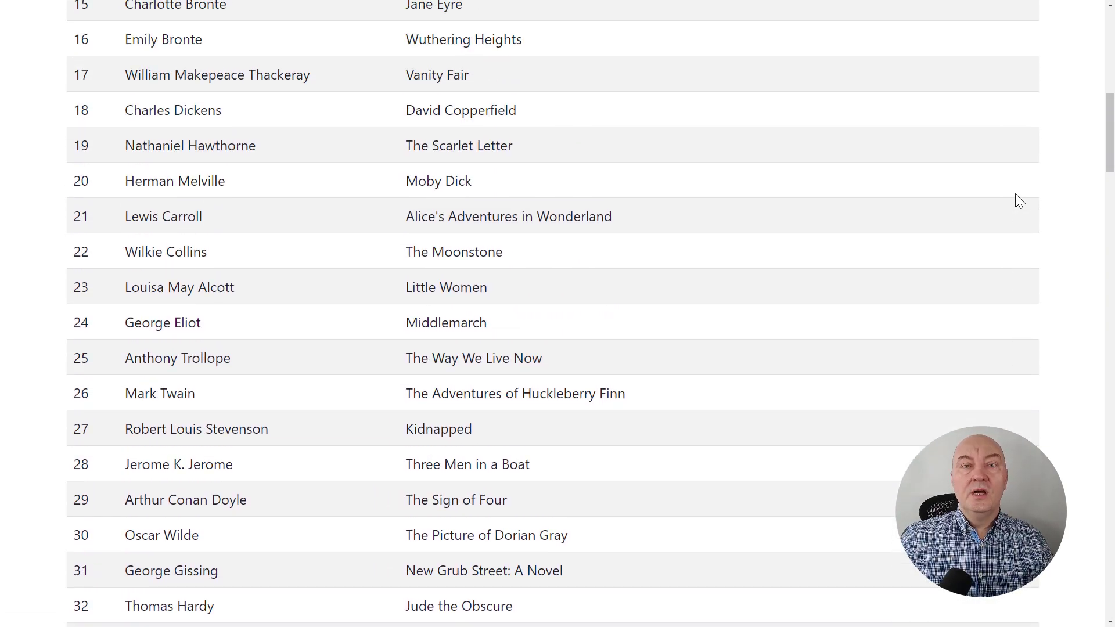
pyautogui.scroll(3)
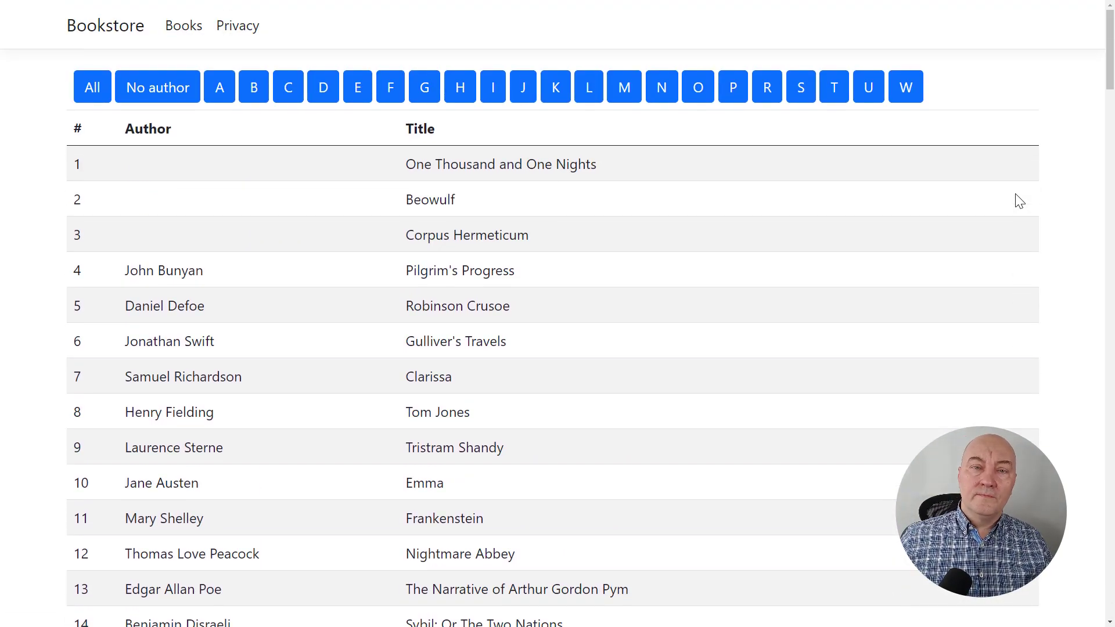